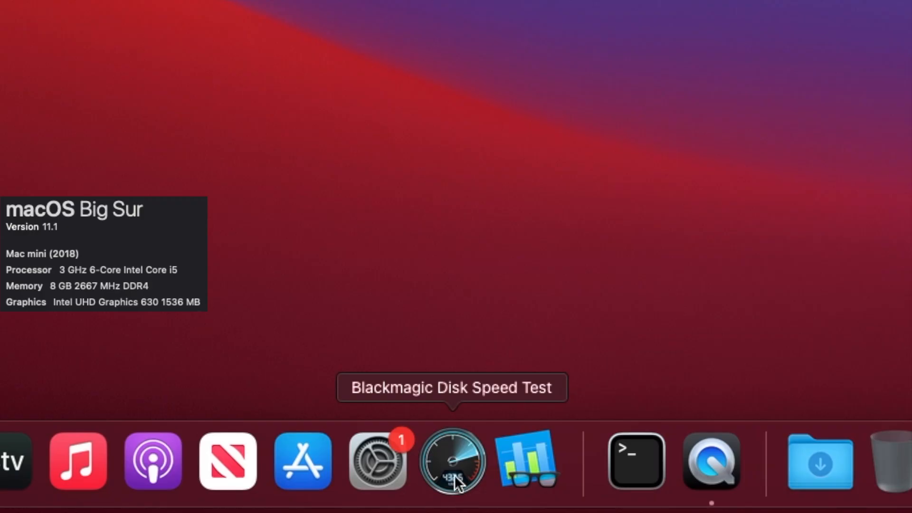
Run Blackmagic Disk Speed Test on the 2018 Mac mini: 1626.9 MB/s write, 2485.5 MB/s read
left_click(452, 461)
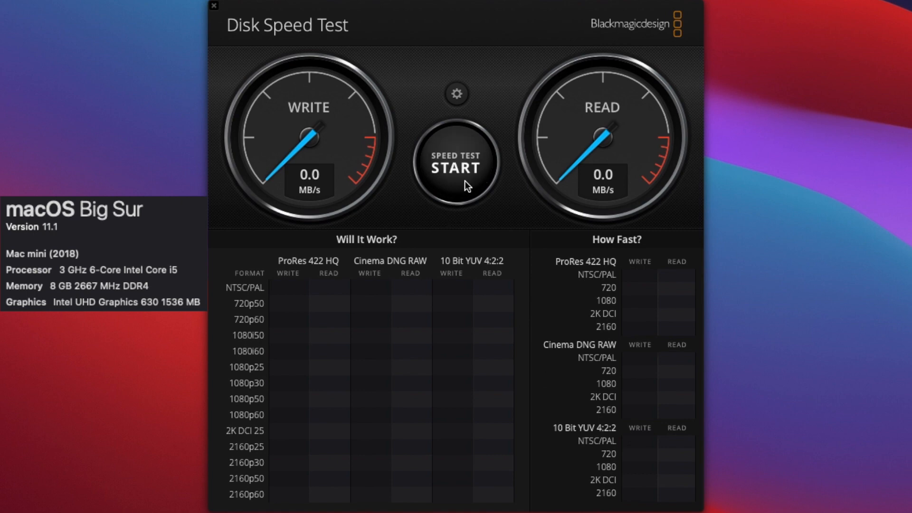
left_click(456, 169)
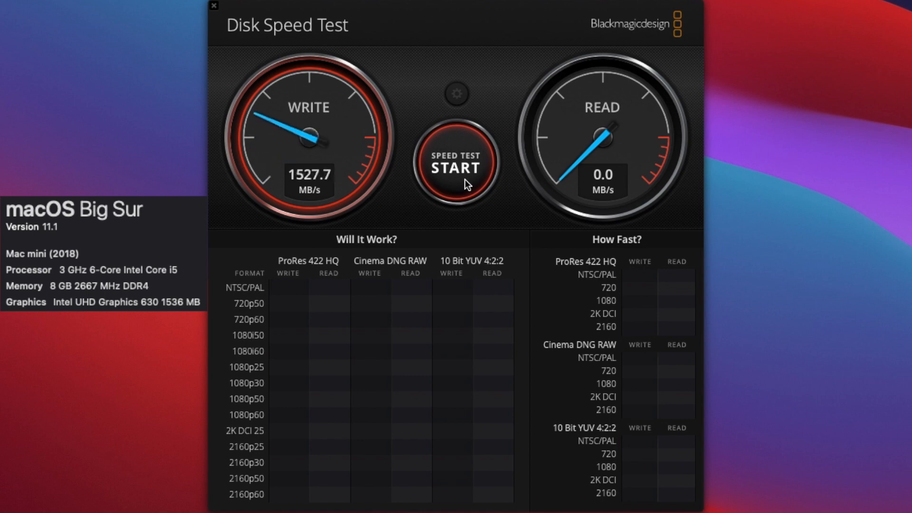
left_click(456, 163)
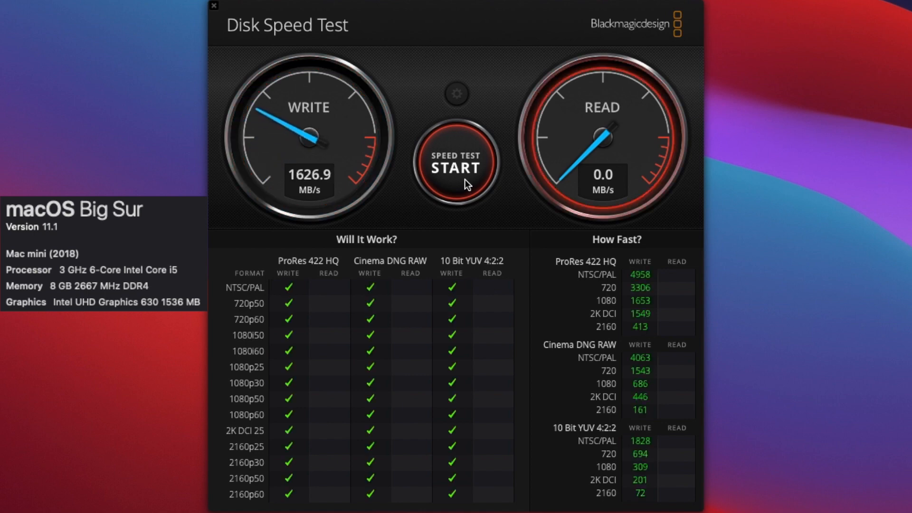
left_click(455, 168)
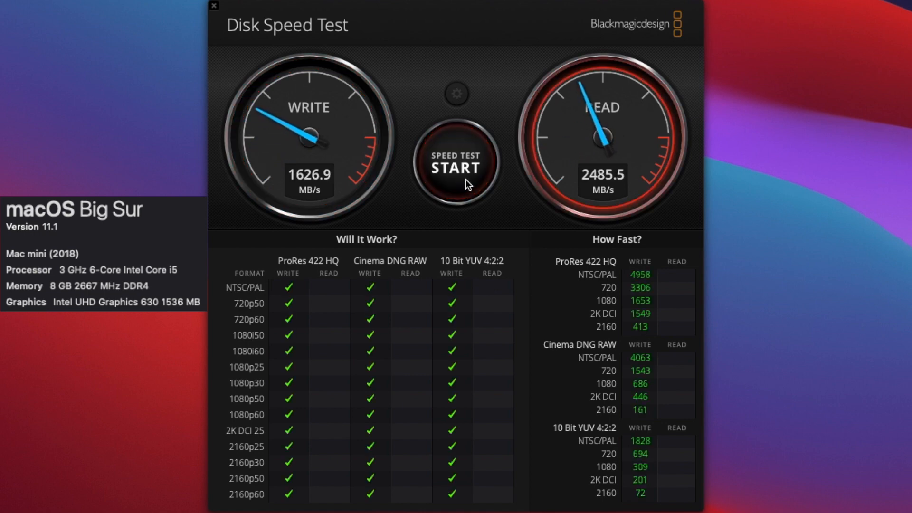
left_click(456, 168)
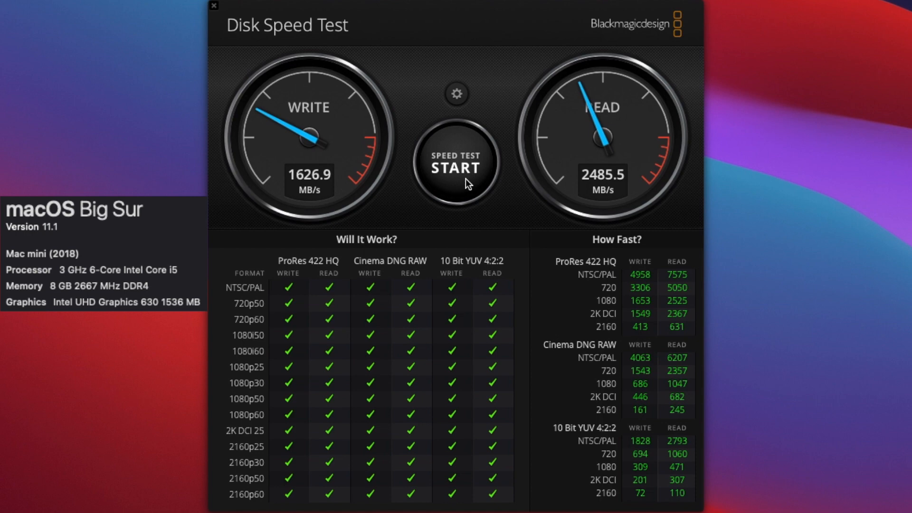
mouse_move(477, 180)
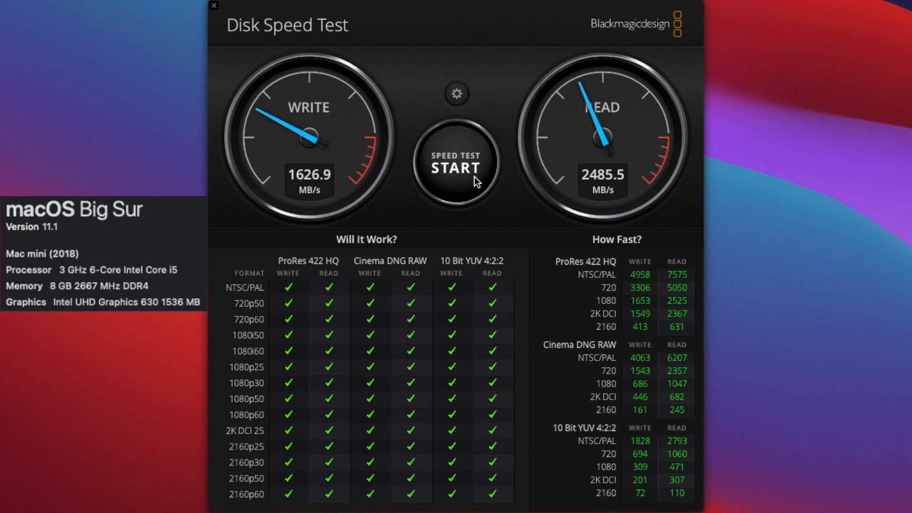
mouse_move(357, 71)
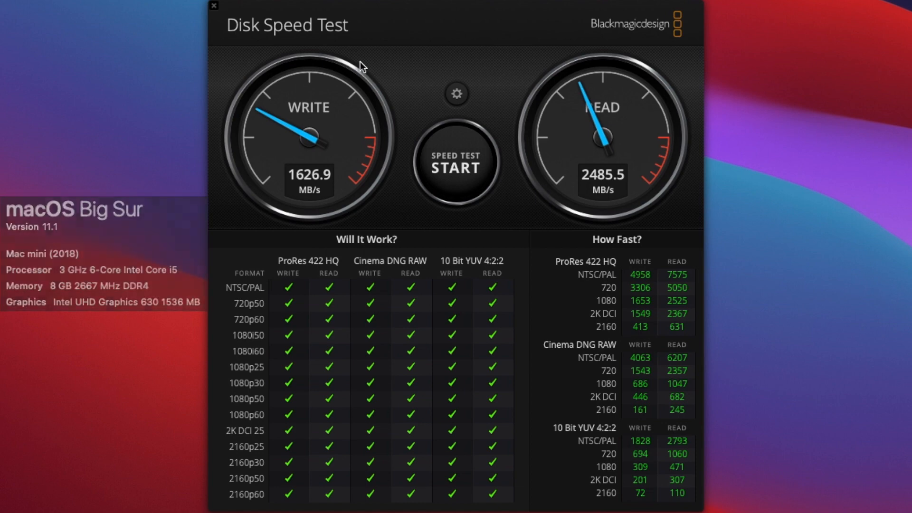
left_click(213, 6)
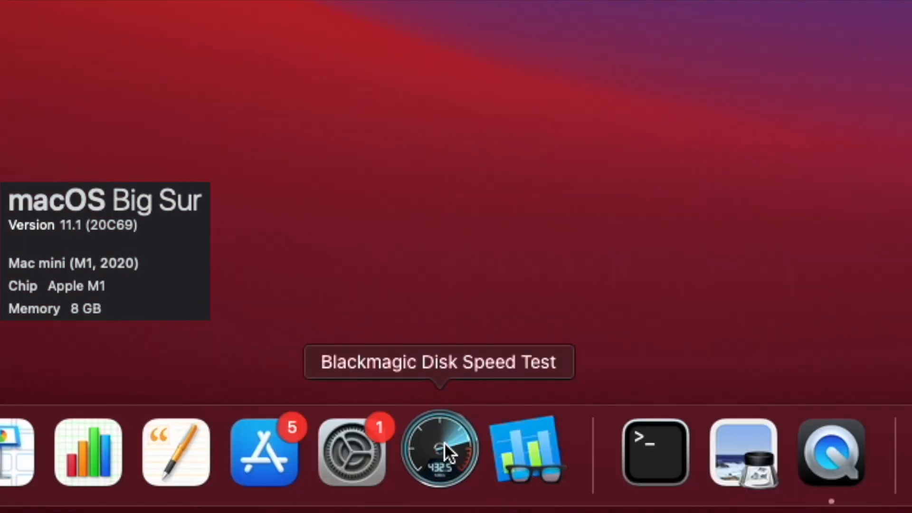
Run Blackmagic Disk Speed Test on the M1 Mac mini, reaching about 2732.9 MB/s write, 2506.8 MB/s read
left_click(439, 451)
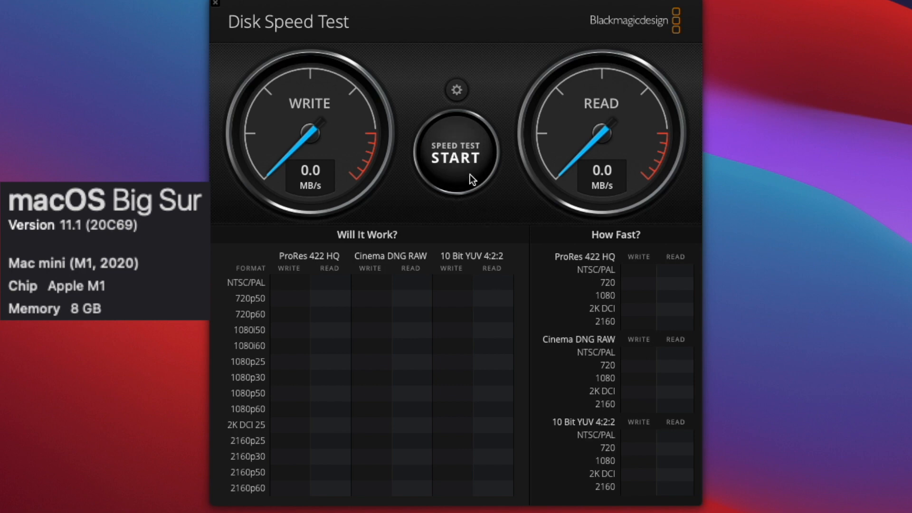
mouse_move(459, 174)
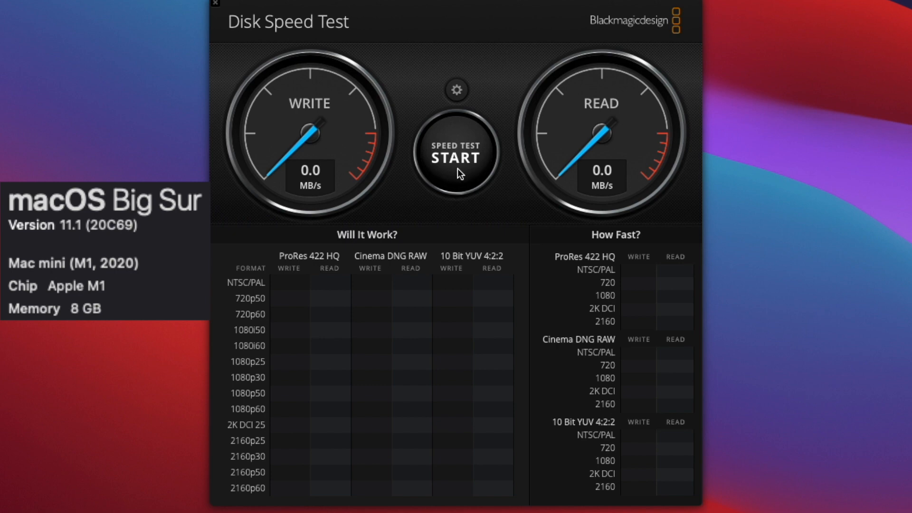
left_click(455, 155)
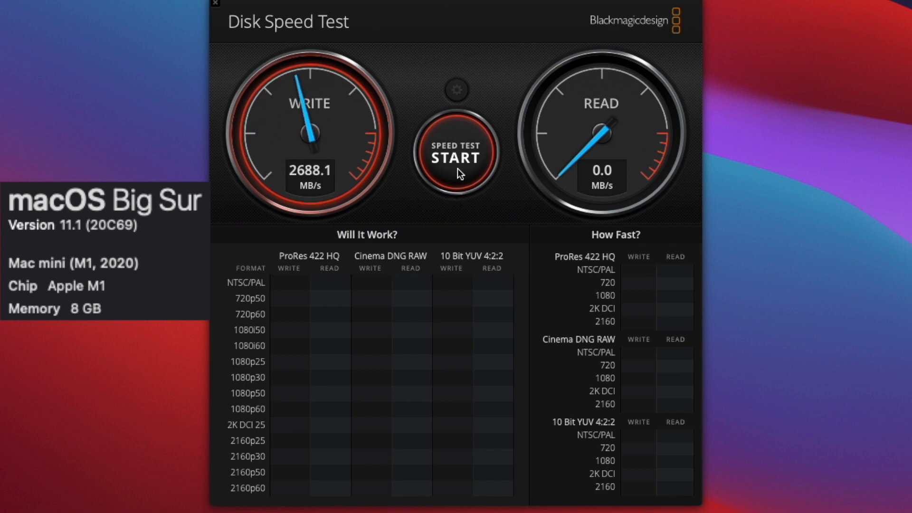
left_click(457, 153)
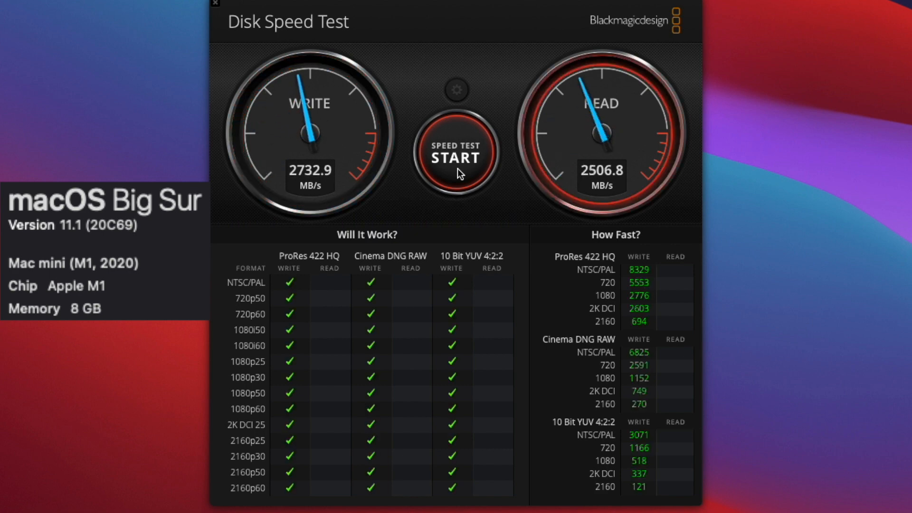
left_click(455, 153)
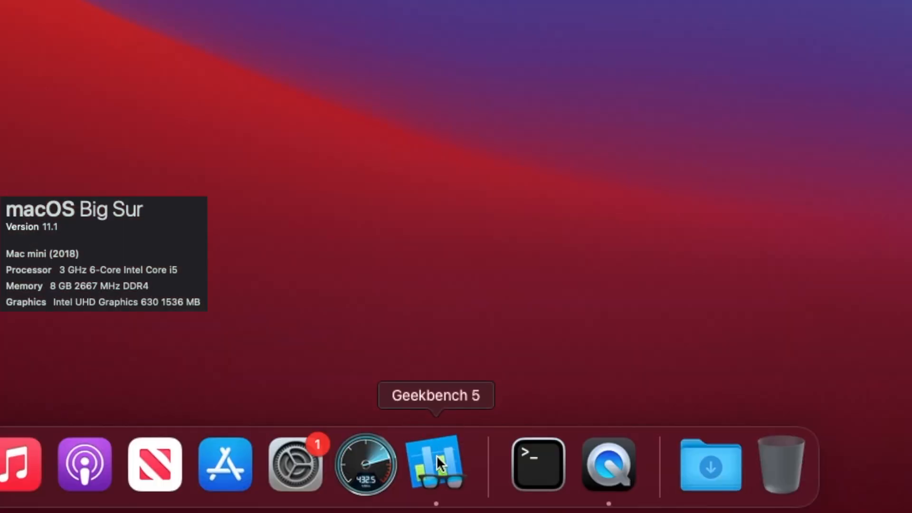
Launch Geekbench 5 and run the CPU benchmark on the Intel Mac mini (941 single, 3998 multi)
left_click(435, 463)
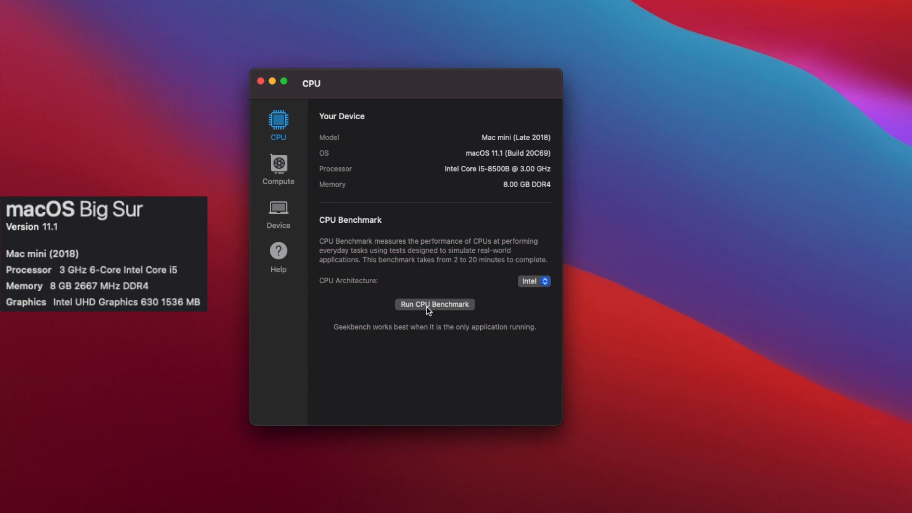
left_click(434, 304)
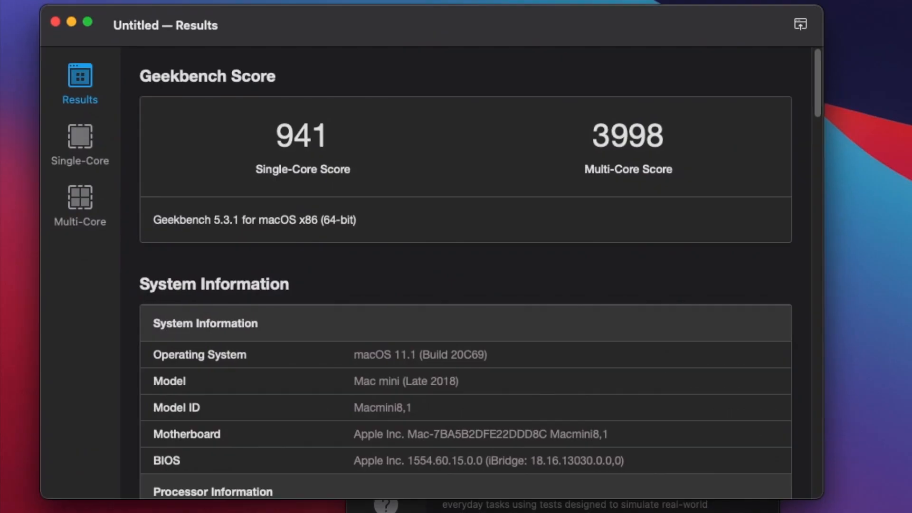
Review the multi-core breakdown (crypto 2815, integer 3867, floating point 4479), then close the results
scroll("down", 3)
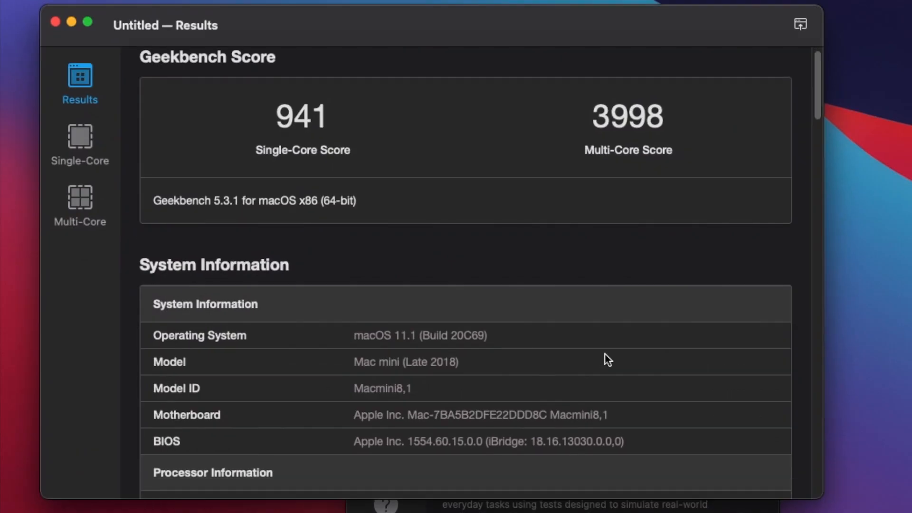
scroll("down", 3)
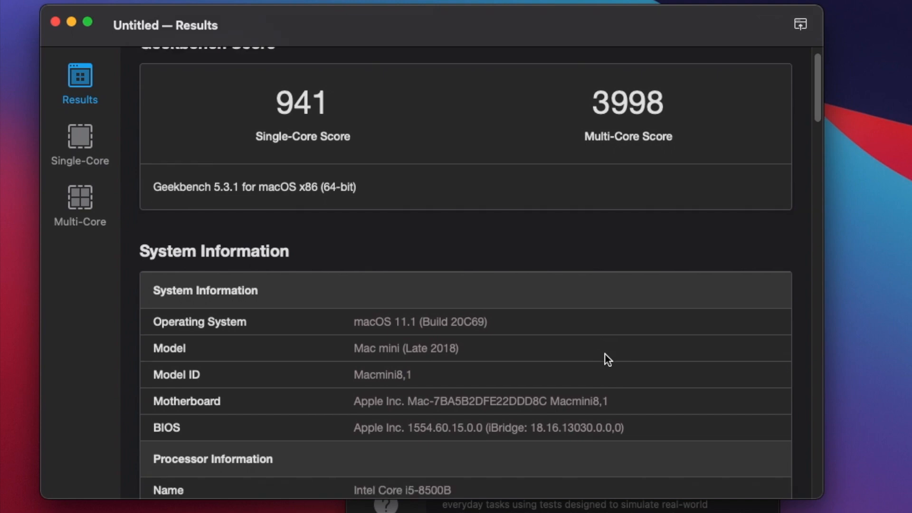
scroll("down", 3)
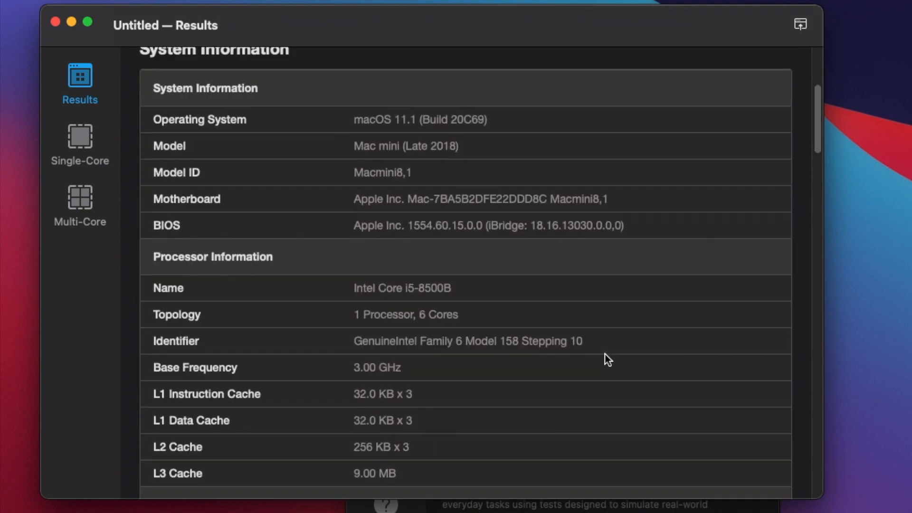
scroll("down", 3)
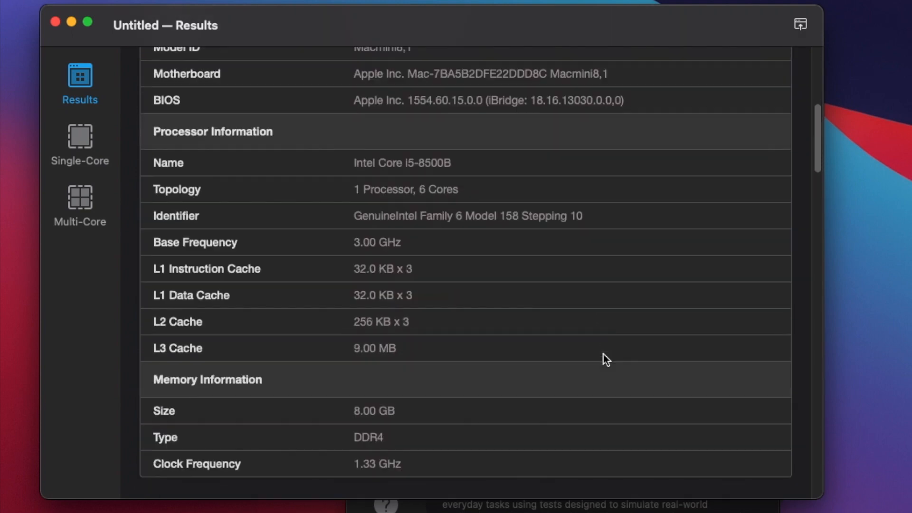
scroll("down", 3)
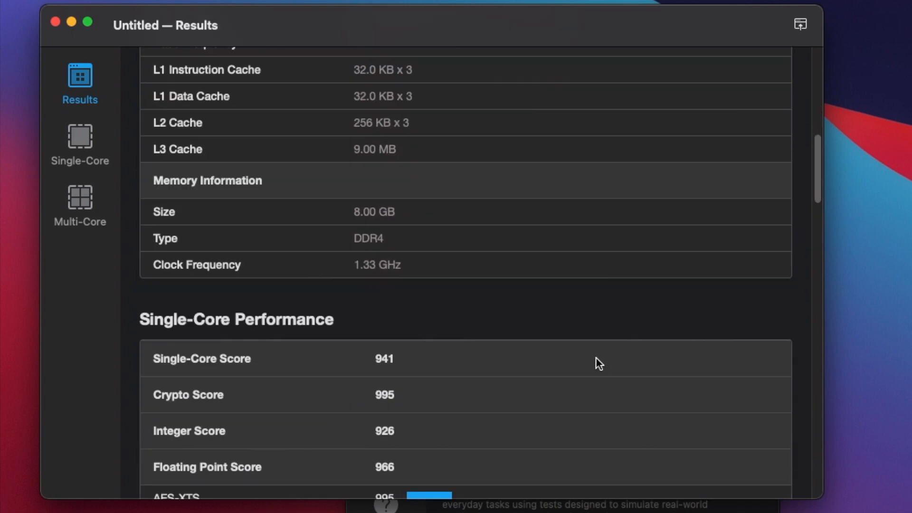
scroll("down", 3)
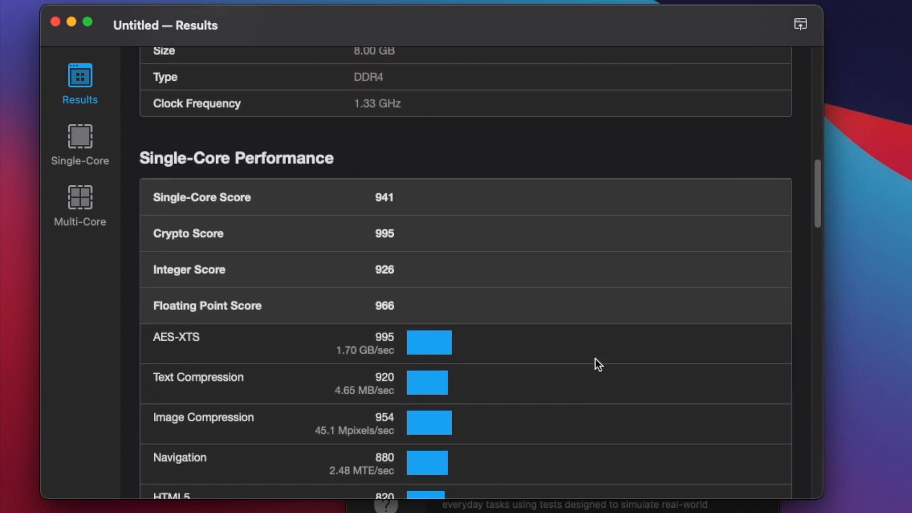
scroll("down", 3)
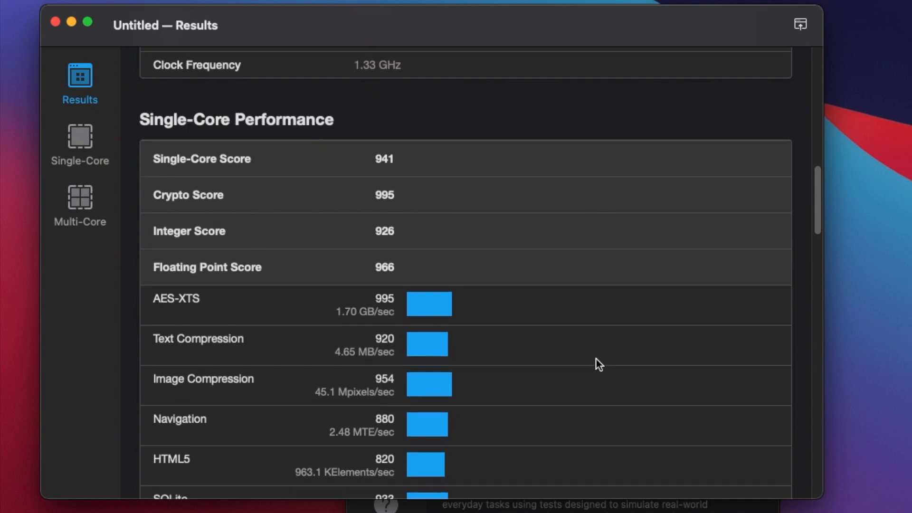
scroll("down", 3)
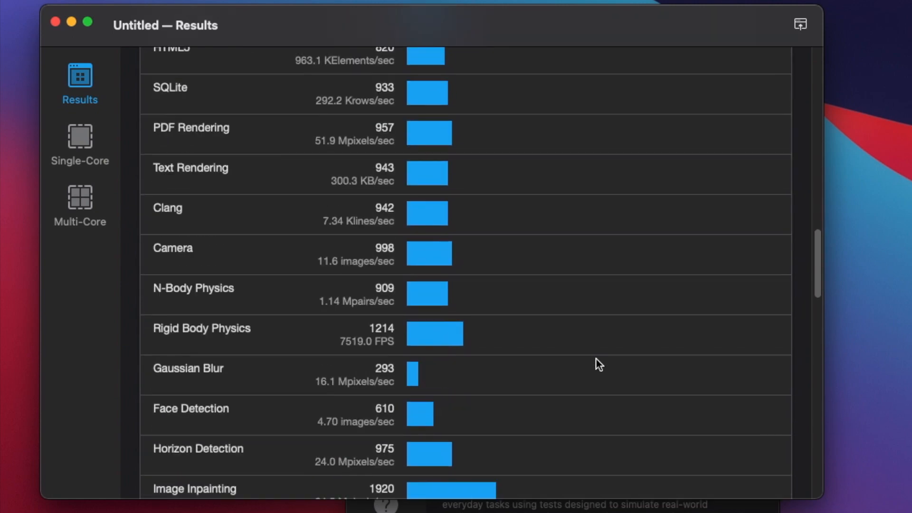
scroll("down", 3)
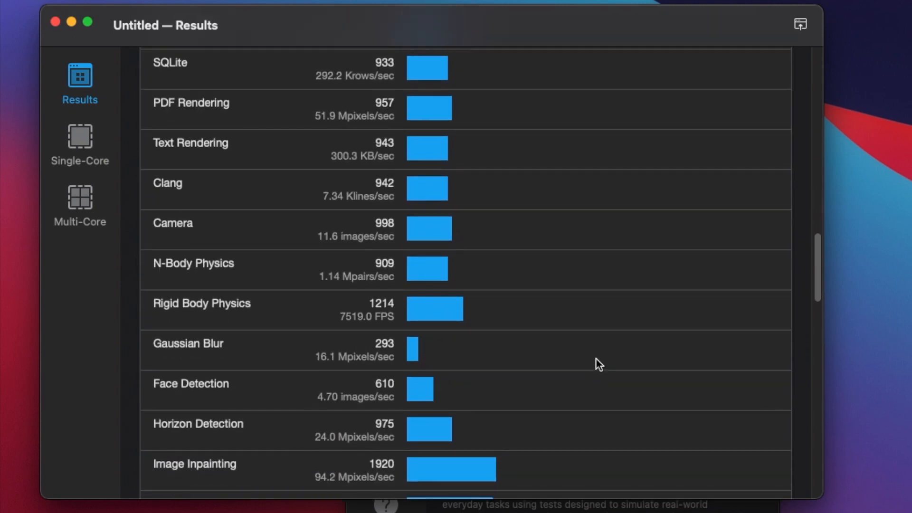
scroll("down", 3)
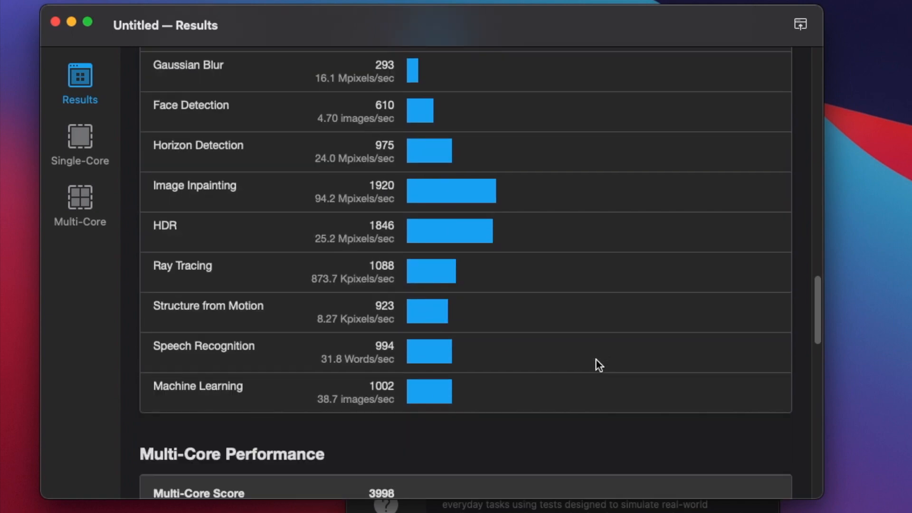
scroll("down", 3)
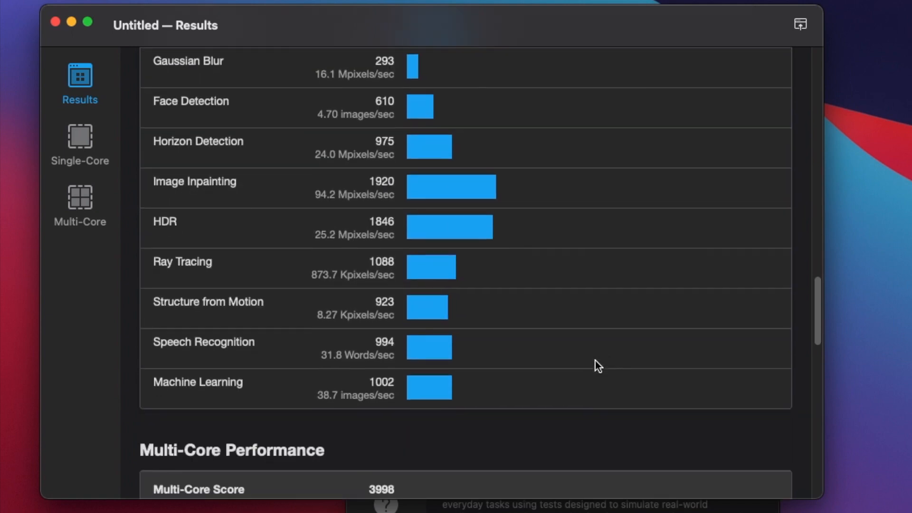
scroll("down", 3)
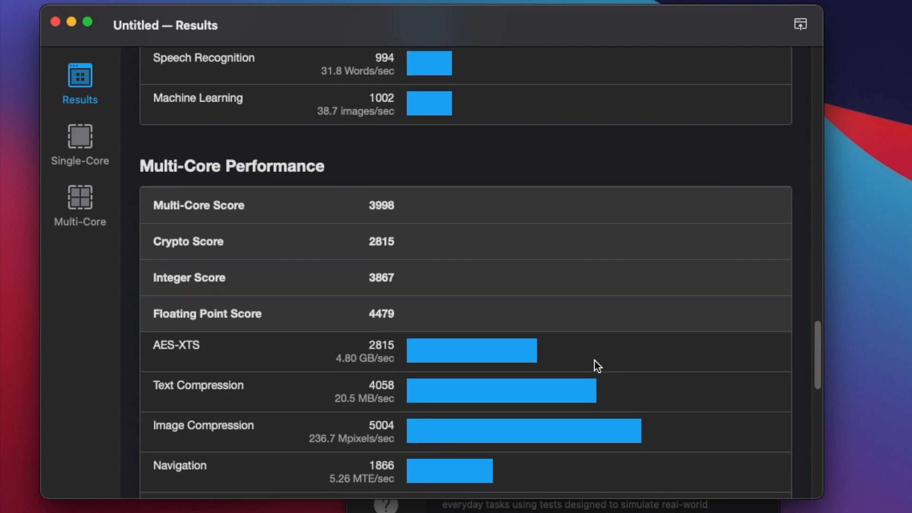
scroll("down", 3)
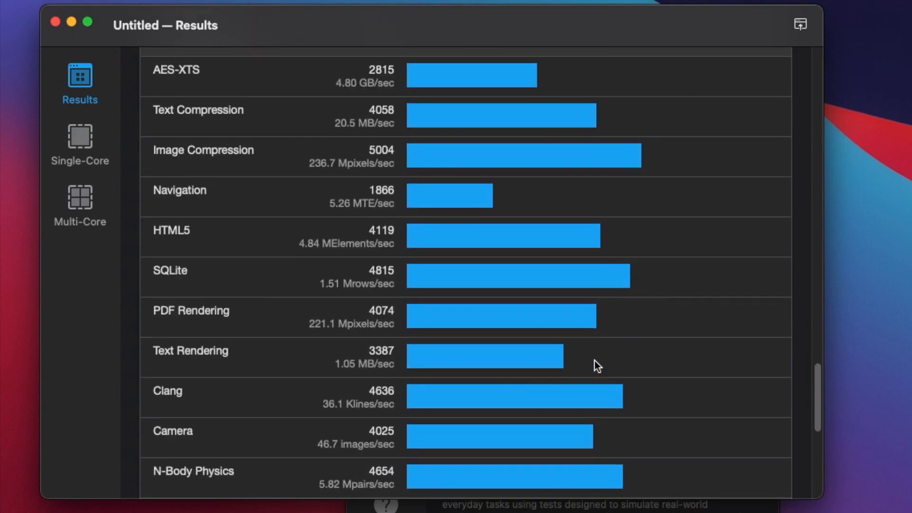
scroll("down", 3)
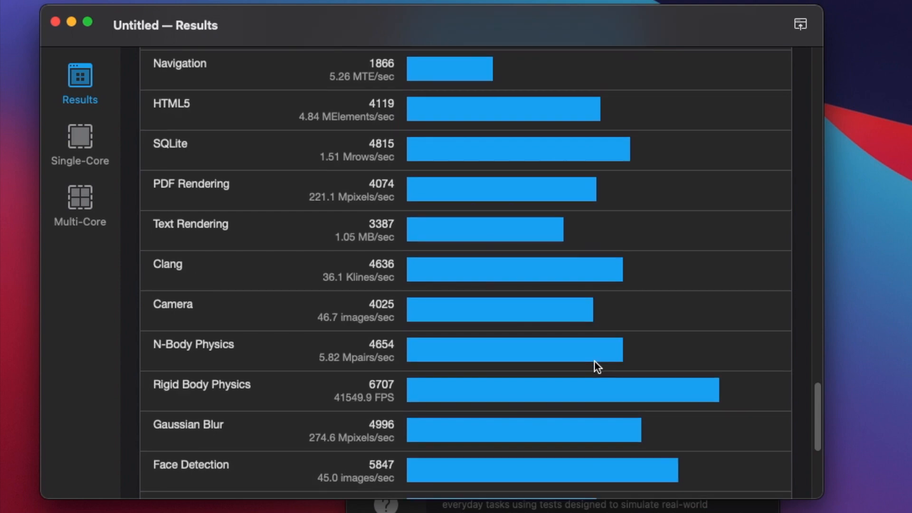
scroll("down", 3)
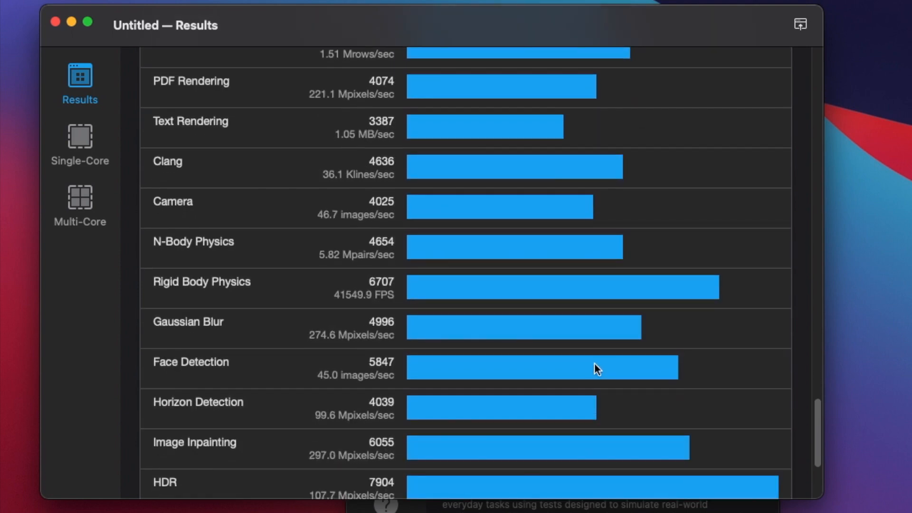
scroll("down", 3)
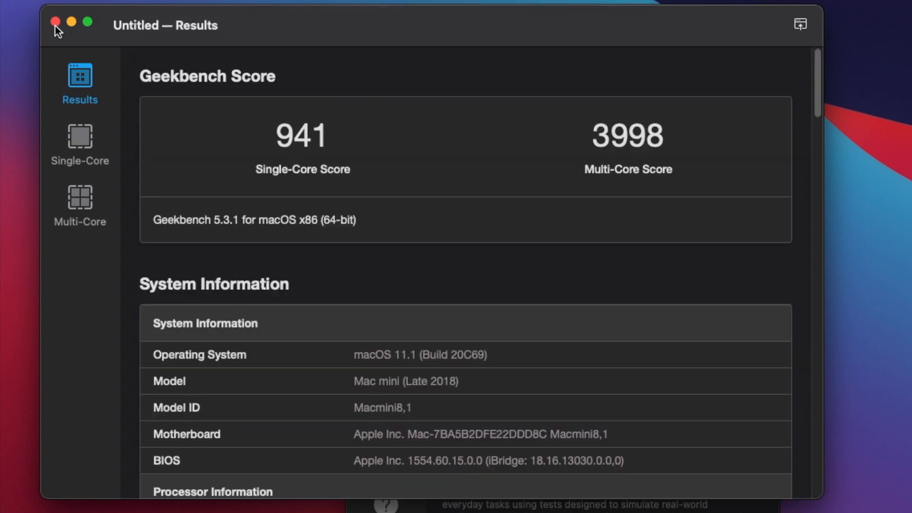
left_click(54, 25)
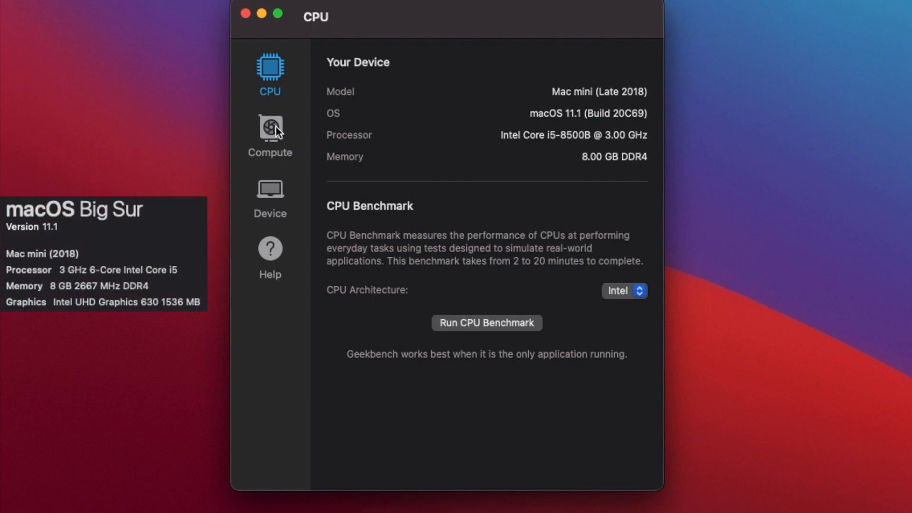
Run the OpenCL compute benchmark on Intel UHD Graphics 630 (4581), then review its breakdown and comparison
left_click(269, 128)
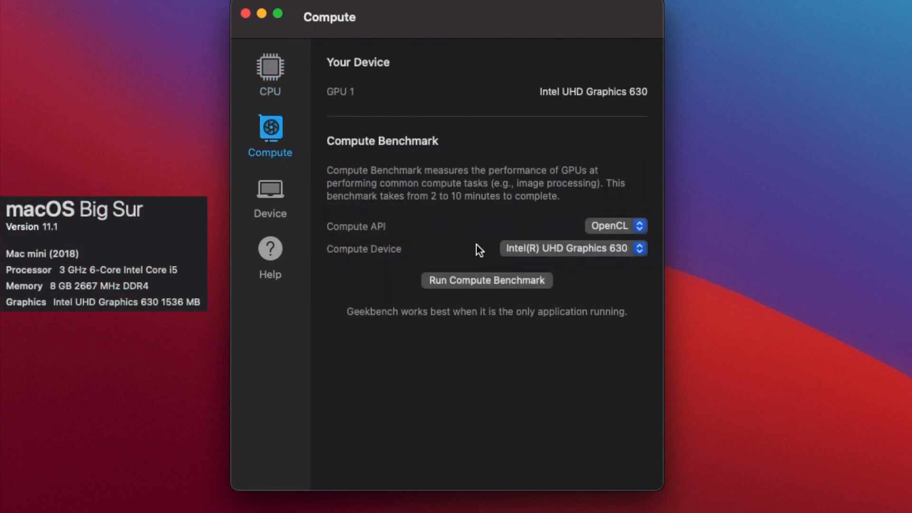
left_click(486, 281)
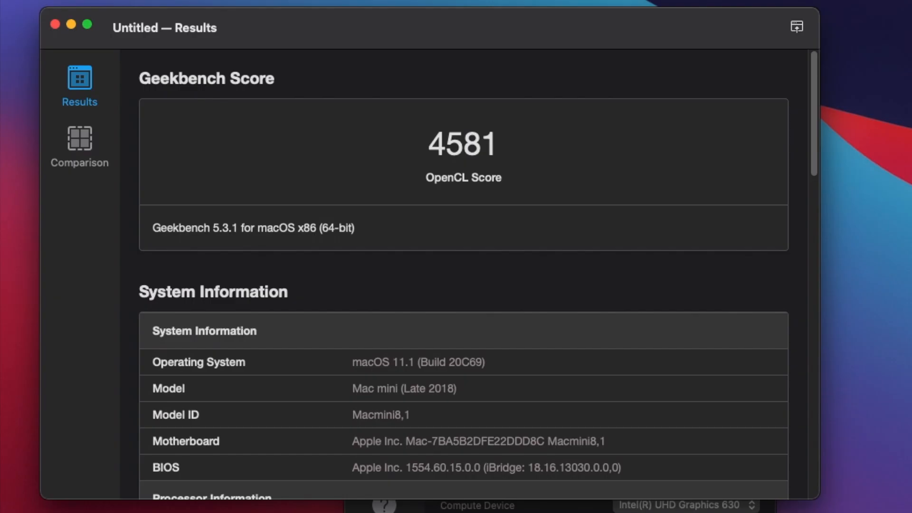
mouse_move(694, 421)
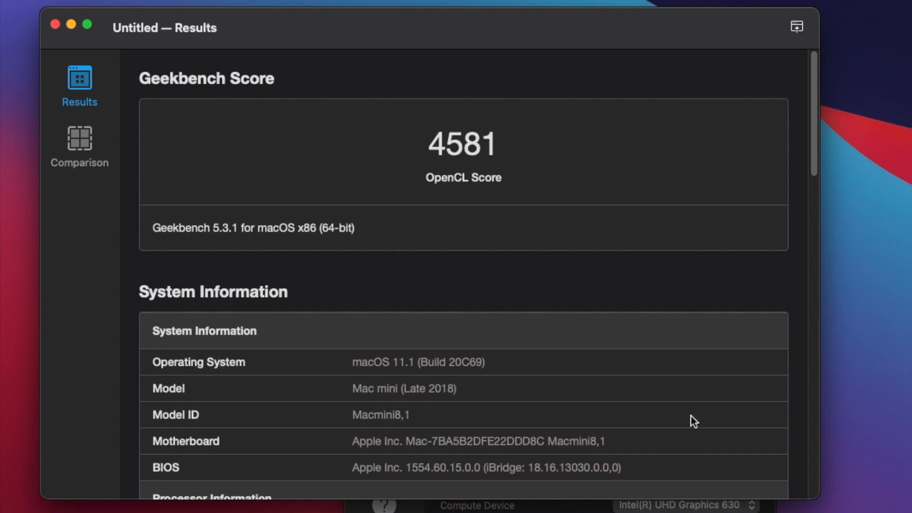
mouse_move(694, 331)
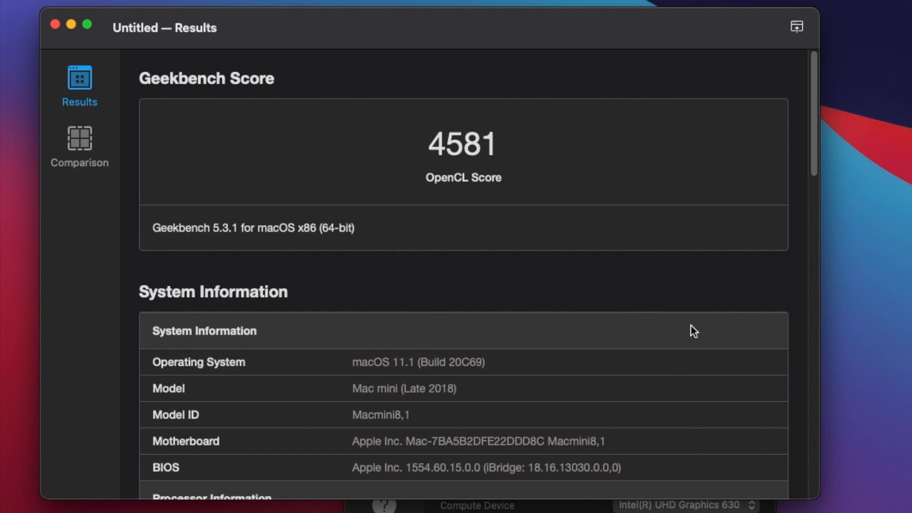
scroll("down", 3)
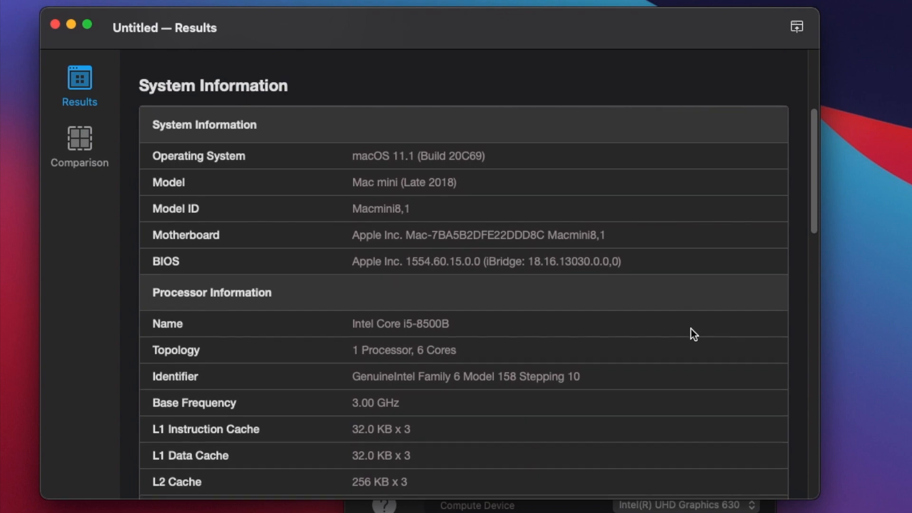
scroll("down", 3)
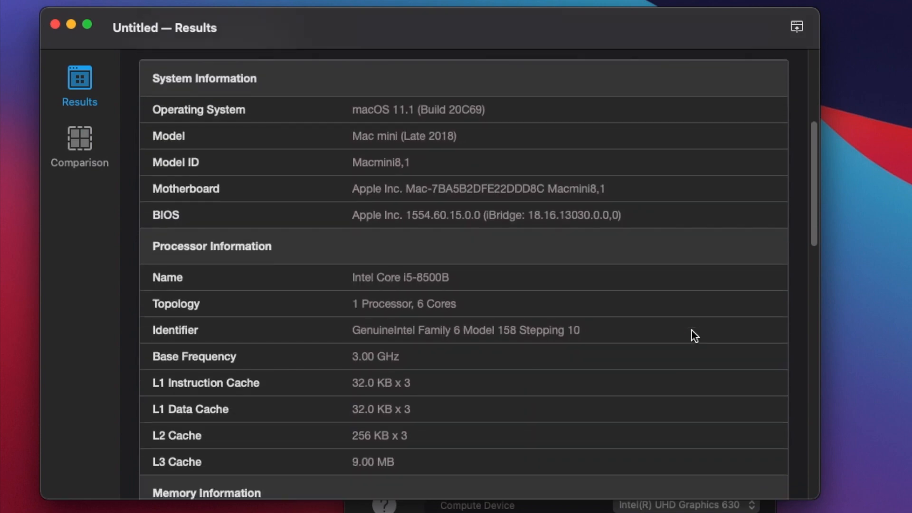
scroll("down", 3)
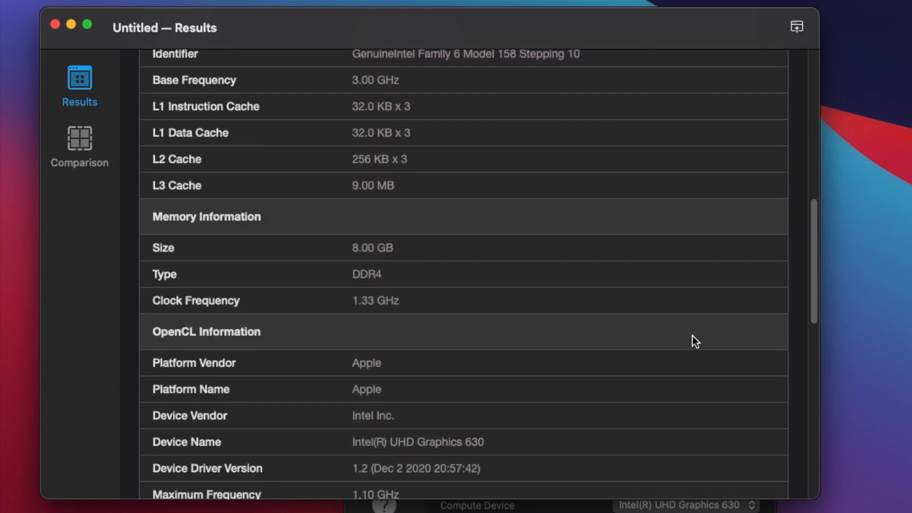
scroll("down", 3)
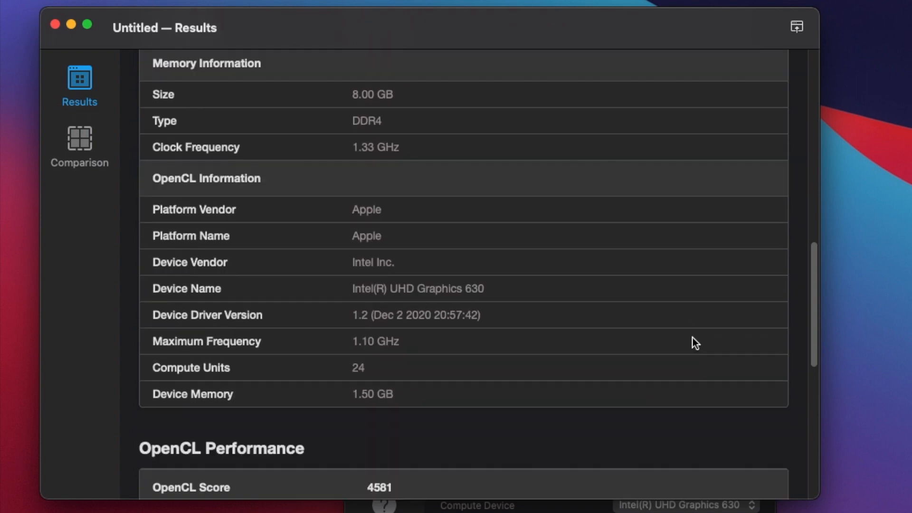
scroll("down", 3)
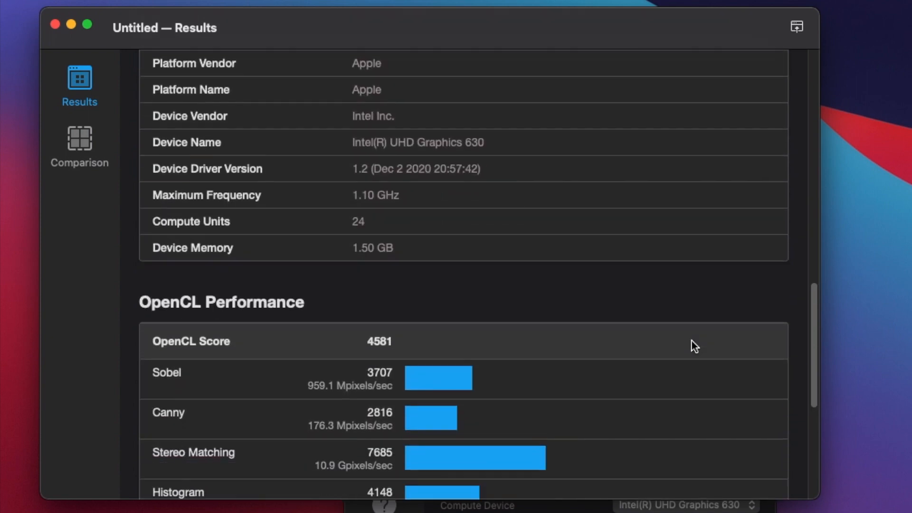
scroll("down", 3)
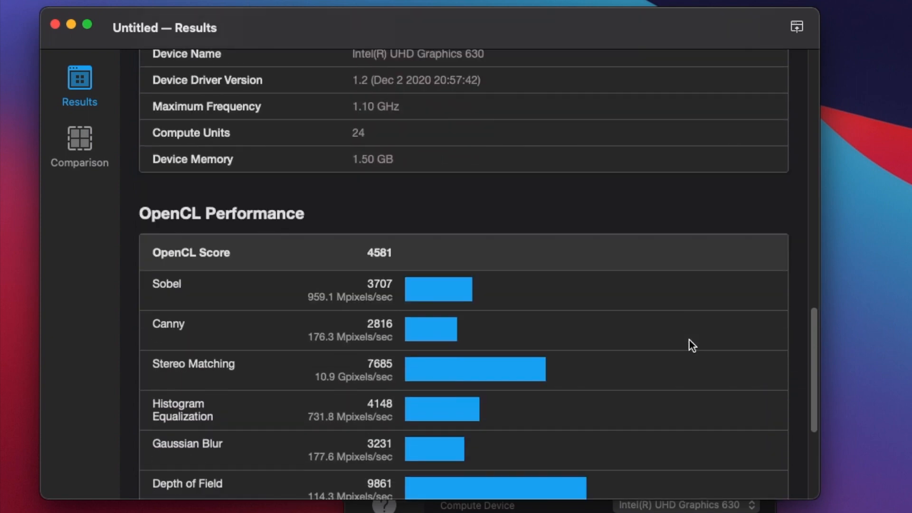
scroll("down", 3)
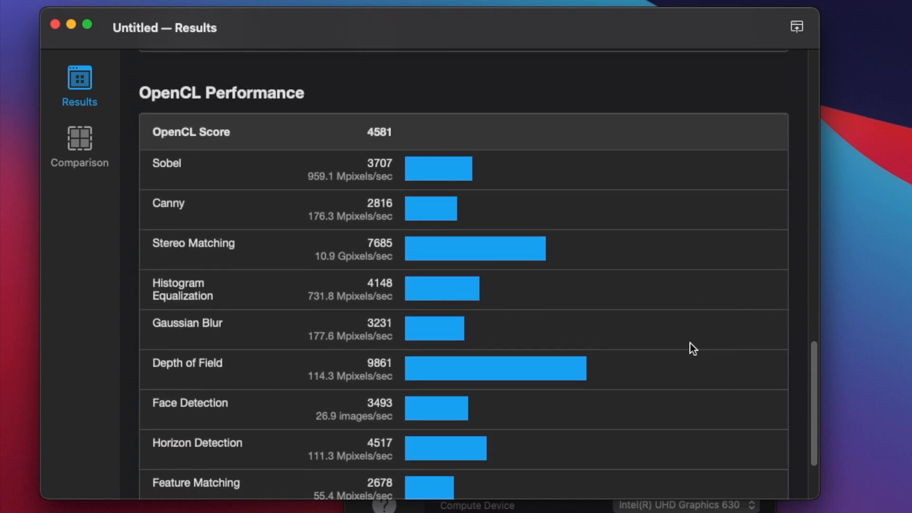
scroll("down", 3)
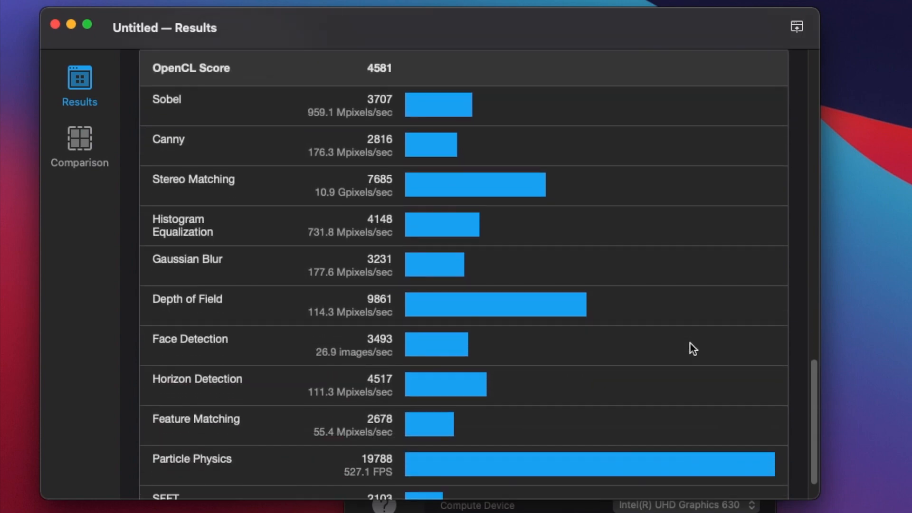
scroll("down", 3)
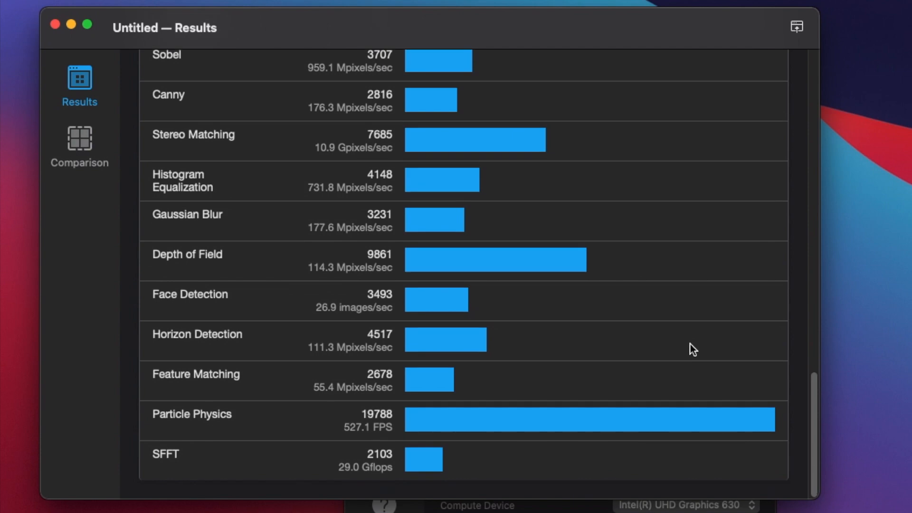
mouse_move(276, 193)
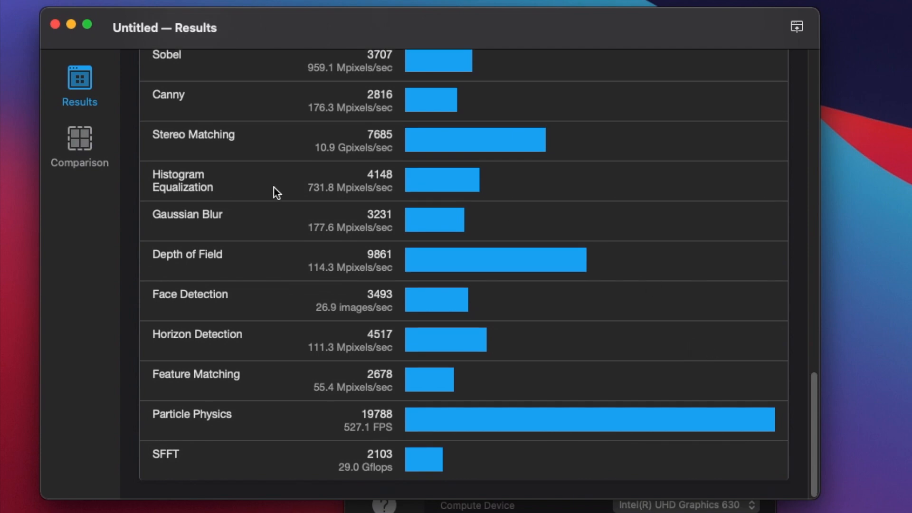
left_click(79, 144)
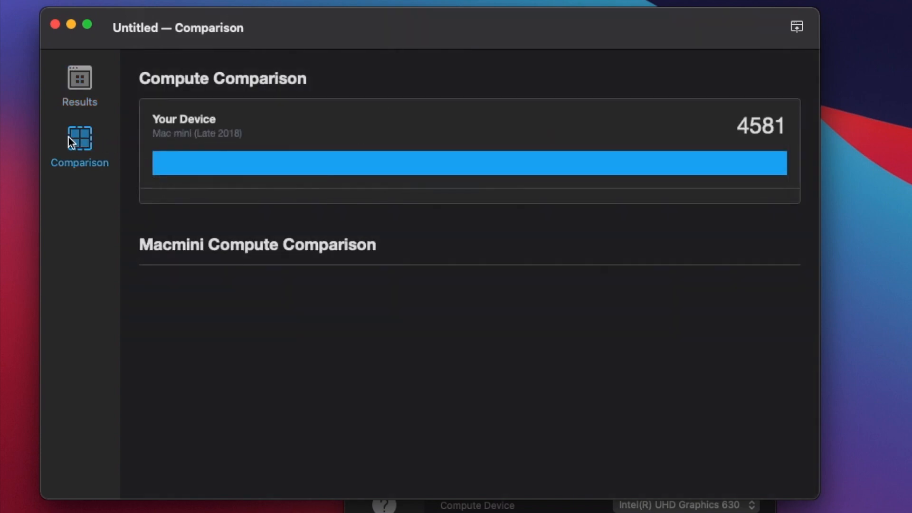
left_click(80, 84)
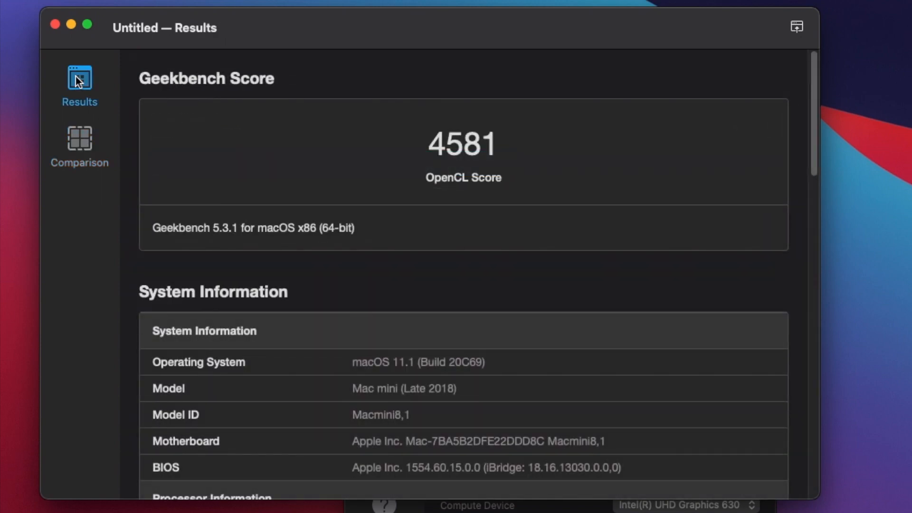
mouse_move(56, 28)
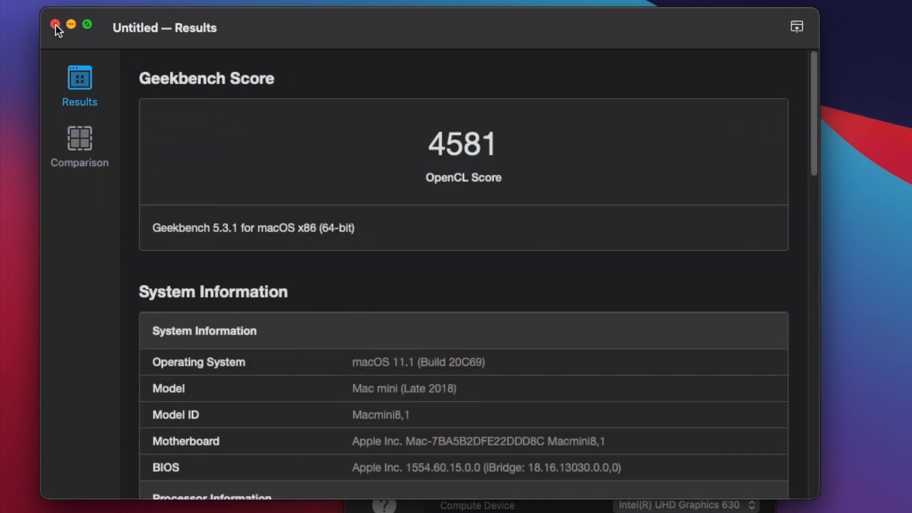
Close the OpenCL results and run the compute benchmark with Metal, scoring 4472
left_click(55, 26)
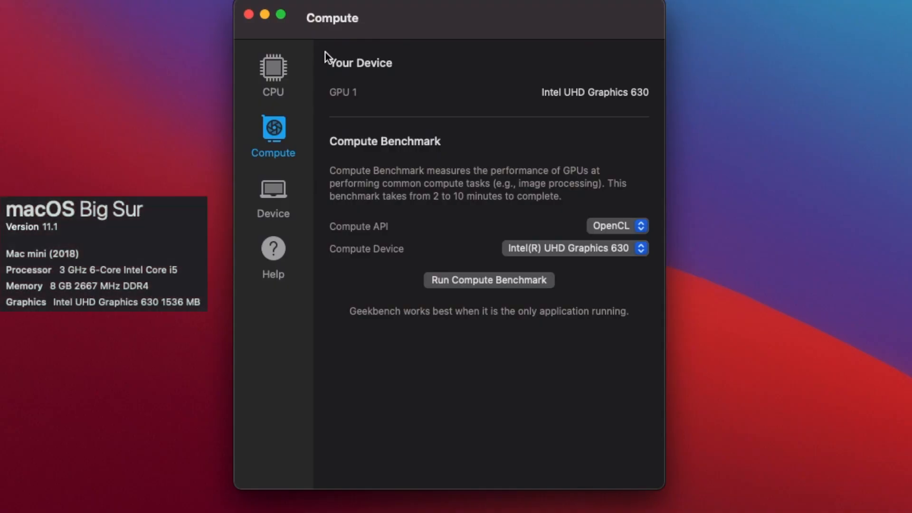
left_click(617, 226)
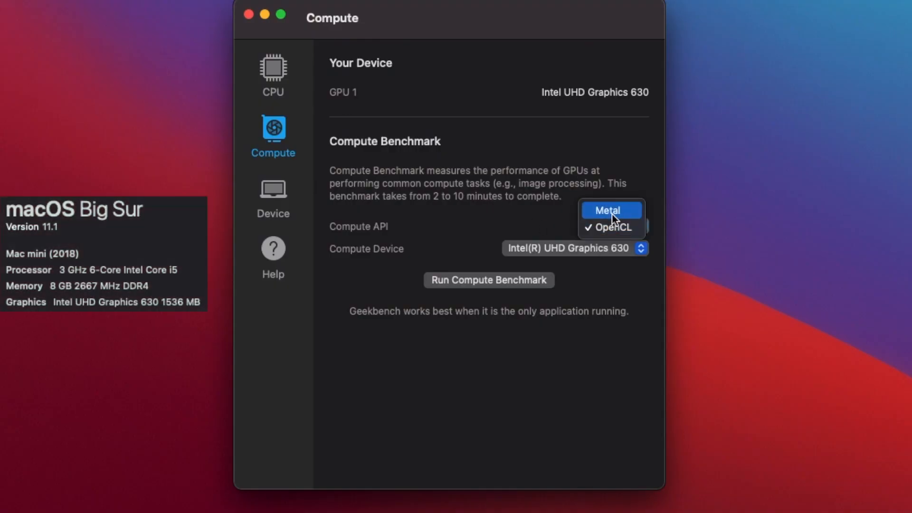
left_click(609, 210)
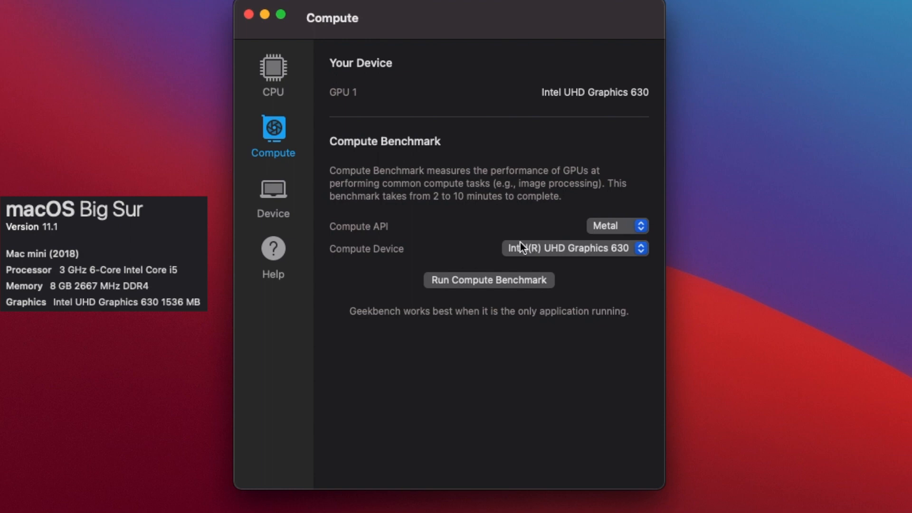
mouse_move(472, 291)
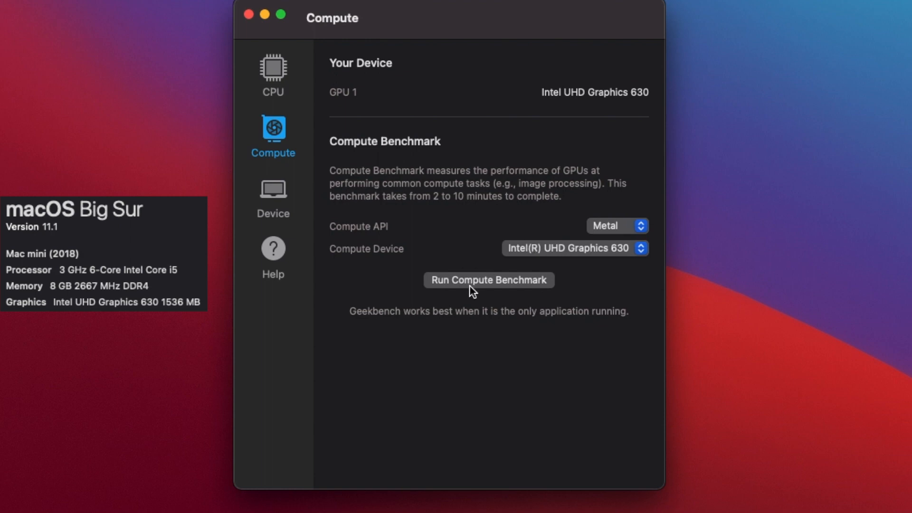
left_click(488, 280)
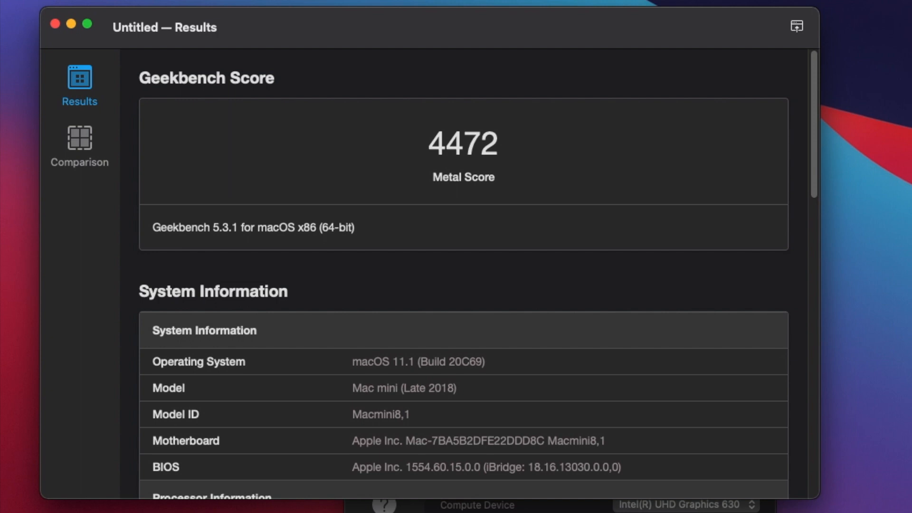
mouse_move(606, 324)
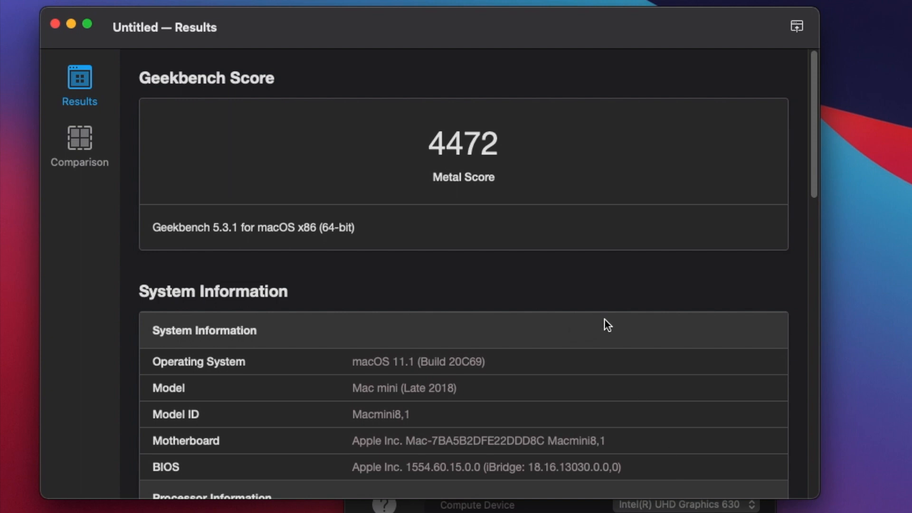
Review the Metal per-test results and the comparison for the 4472 score
scroll("down", 3)
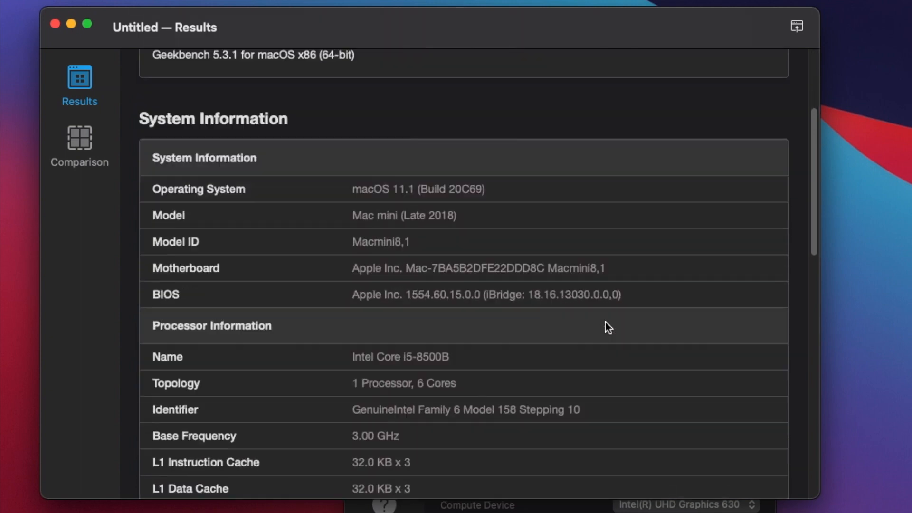
scroll("down", 3)
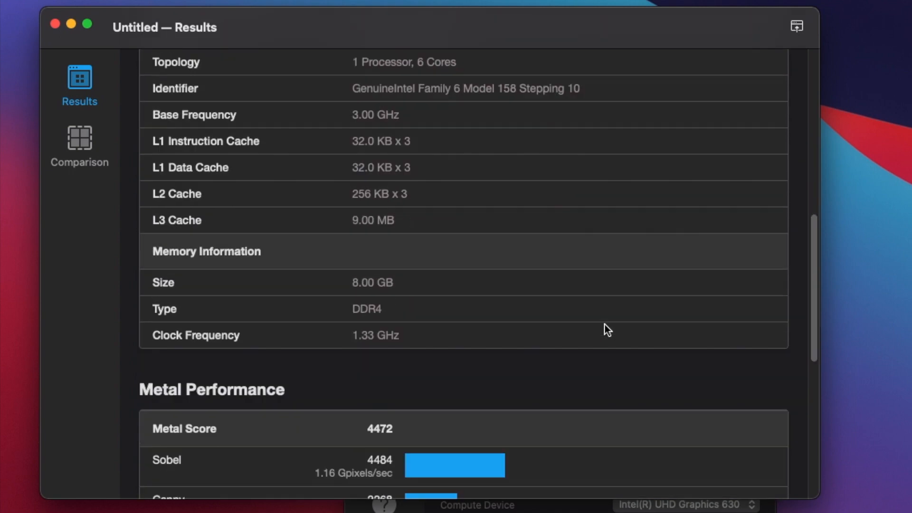
scroll("down", 3)
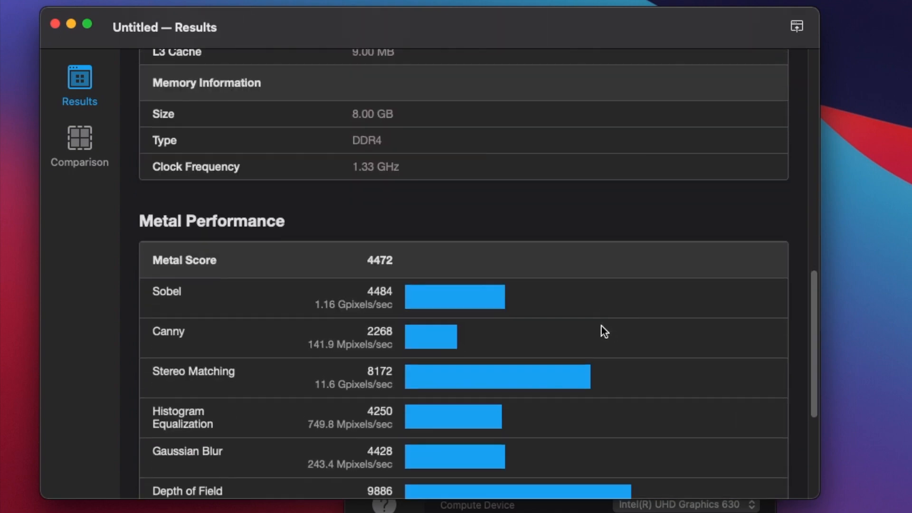
scroll("down", 3)
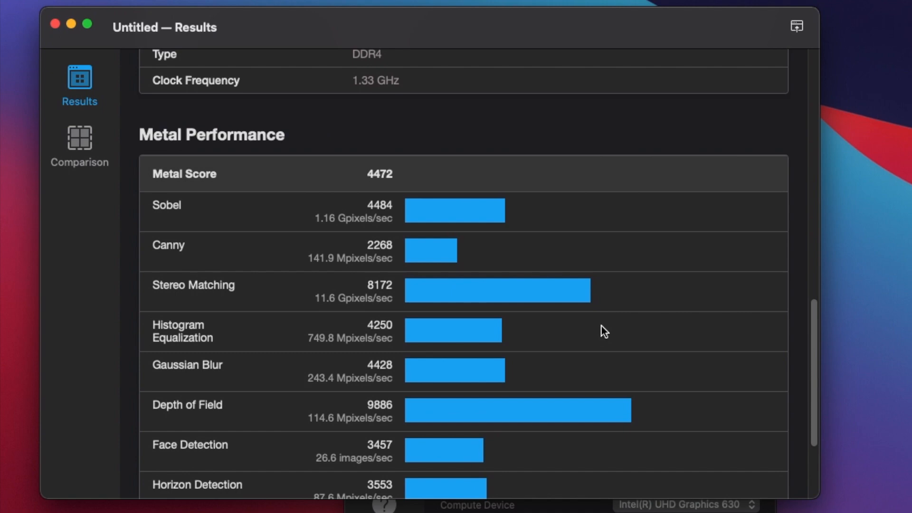
scroll("down", 3)
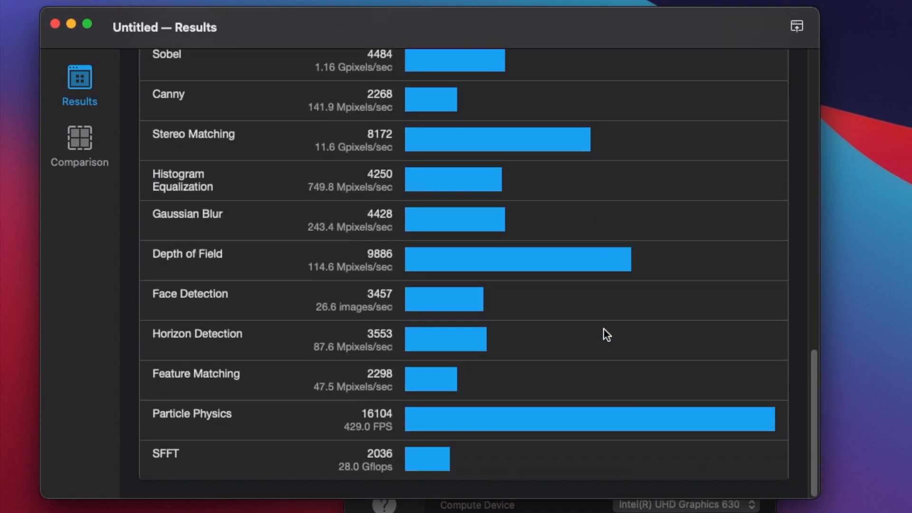
mouse_move(619, 334)
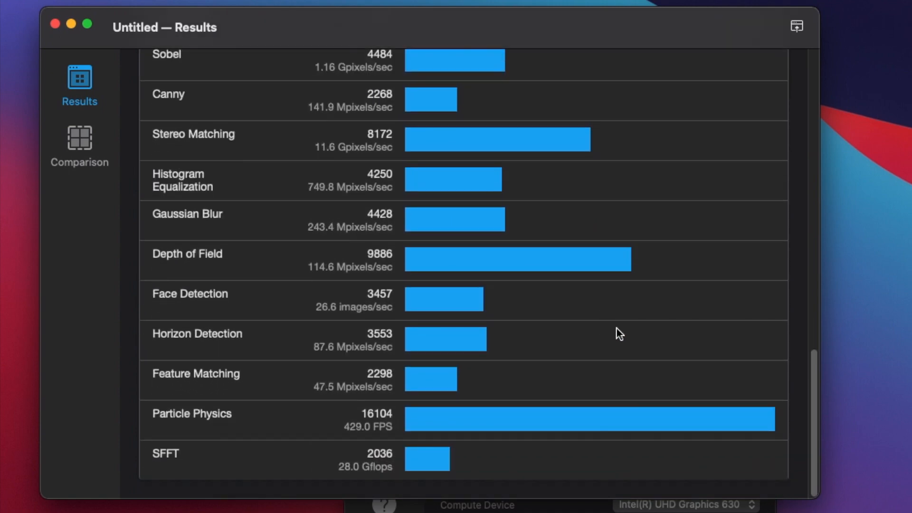
left_click(79, 138)
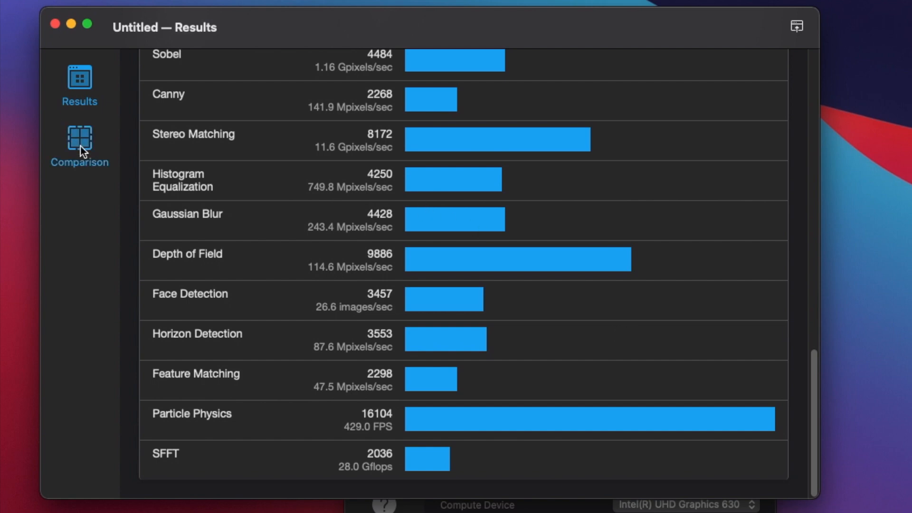
left_click(79, 139)
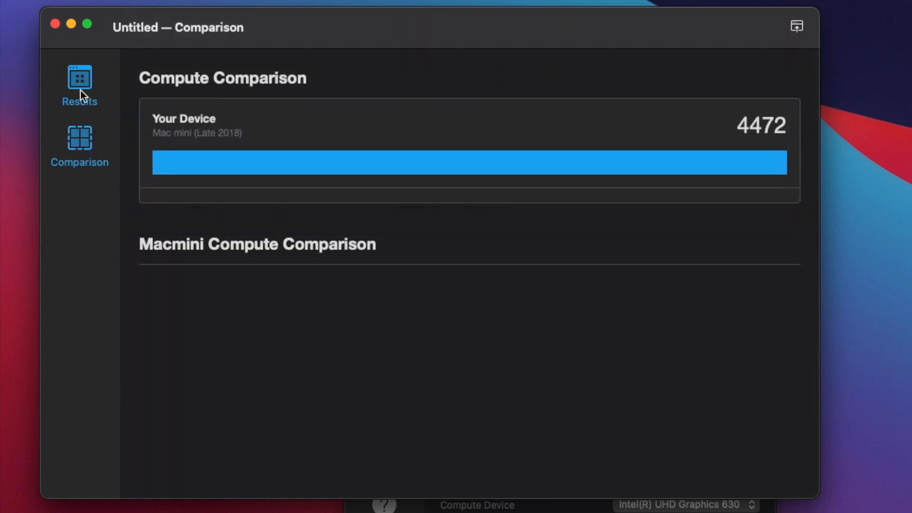
left_click(79, 84)
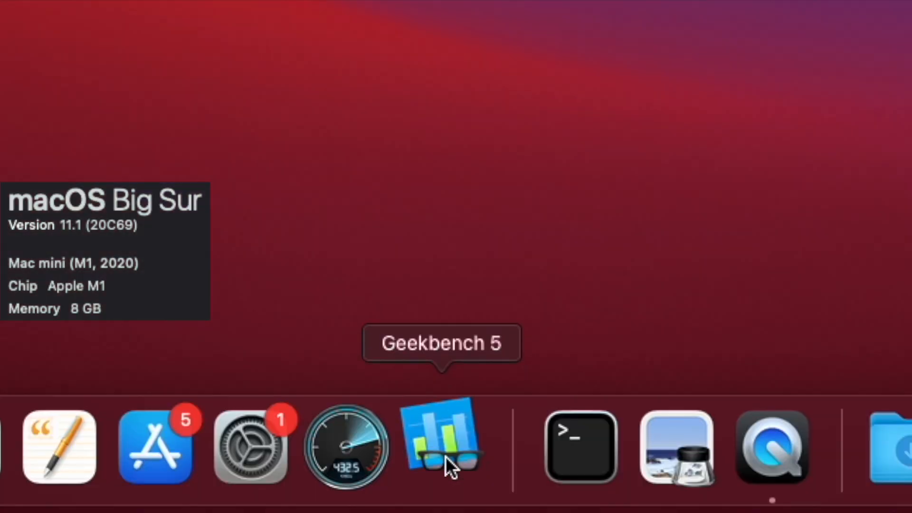
Run the Apple Silicon CPU benchmark on the M1 Mac mini, scoring 1732 single-core and 7486 multi-core
left_click(442, 446)
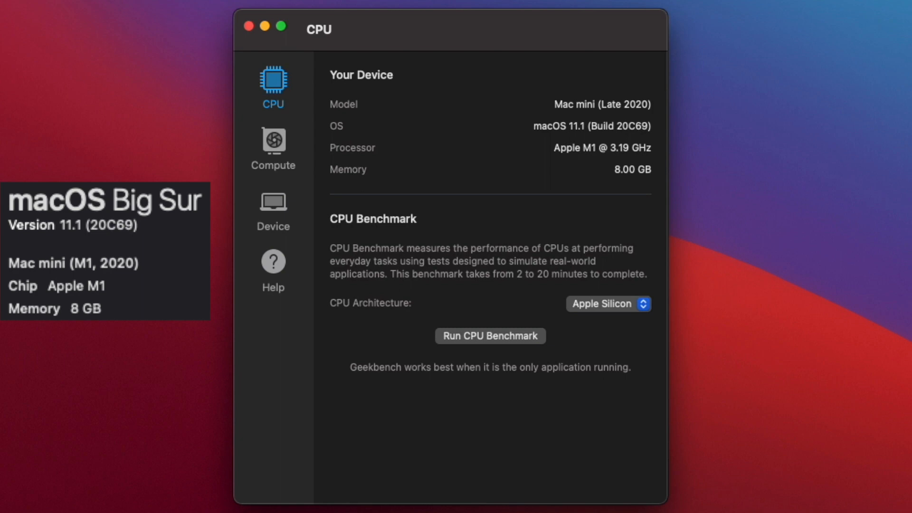
mouse_move(533, 18)
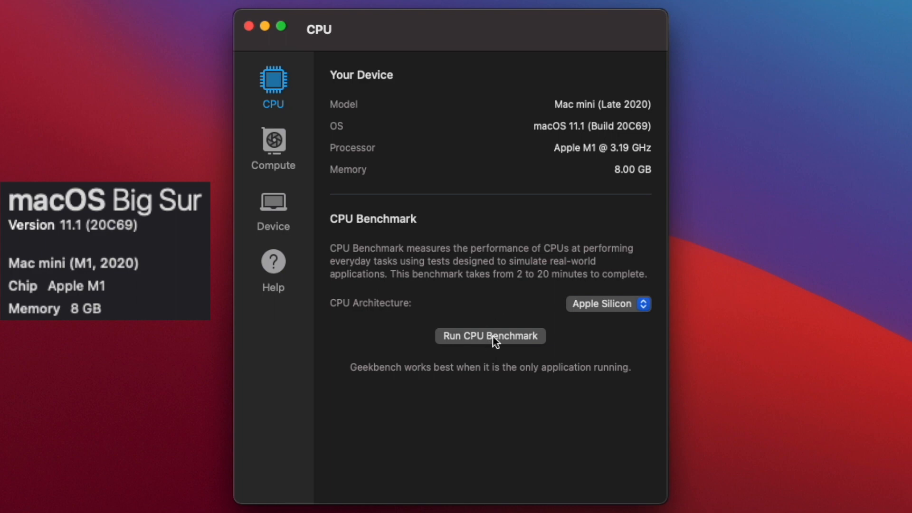
left_click(490, 336)
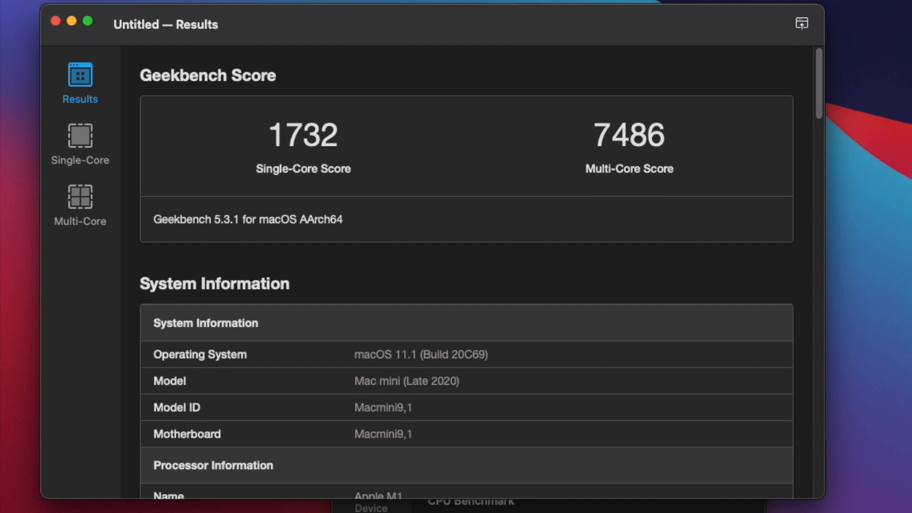
mouse_move(373, 196)
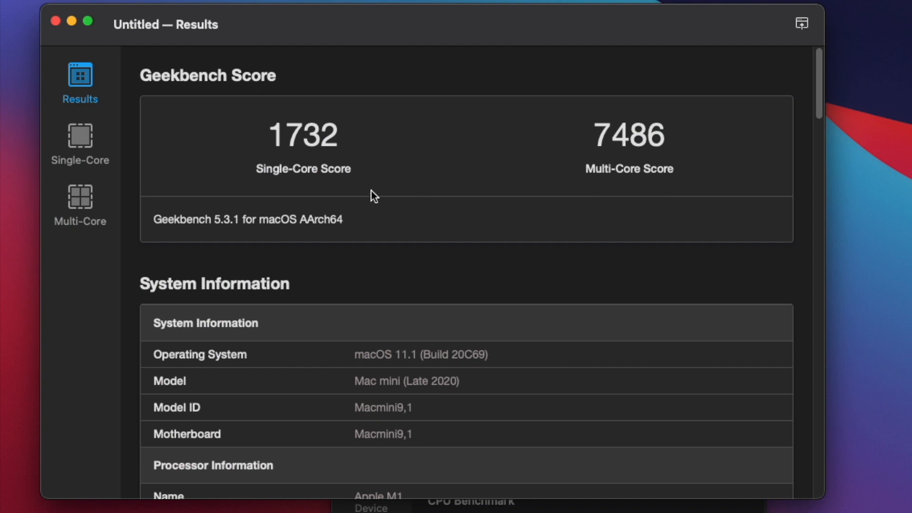
mouse_move(544, 318)
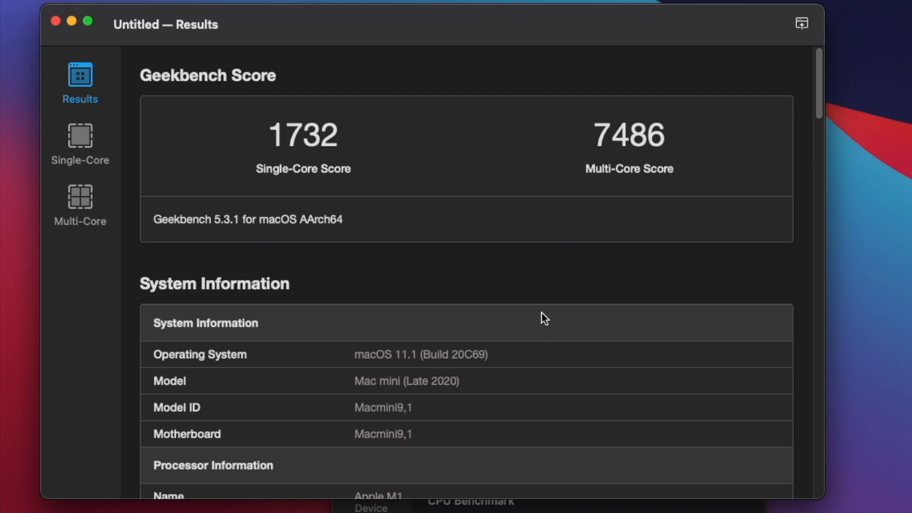
scroll("down", 3)
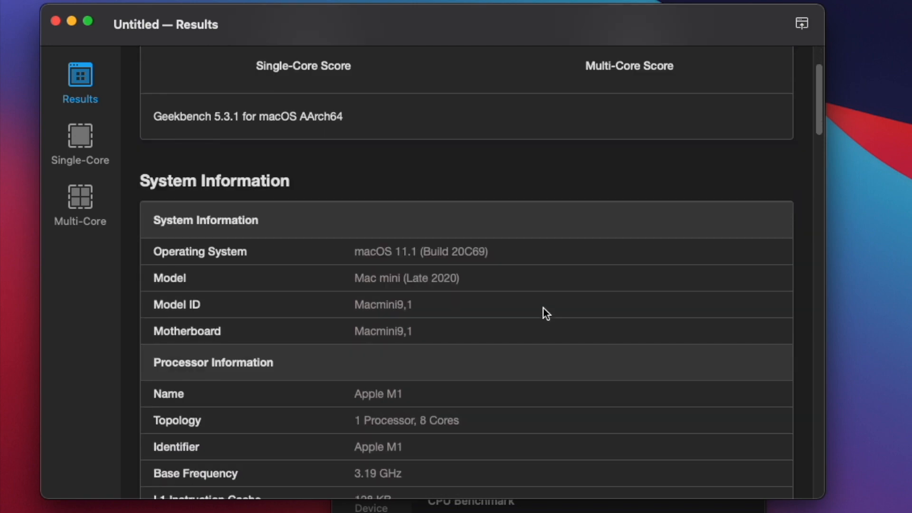
scroll("down", 3)
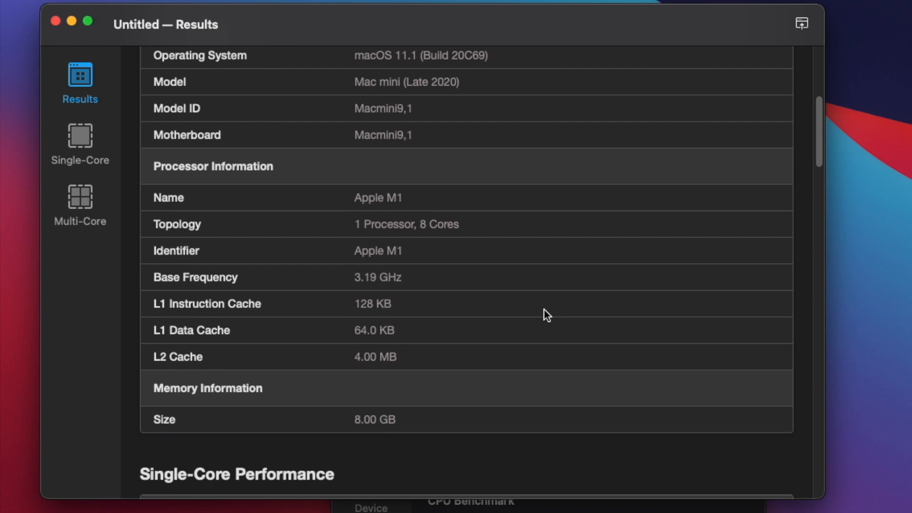
scroll("down", 3)
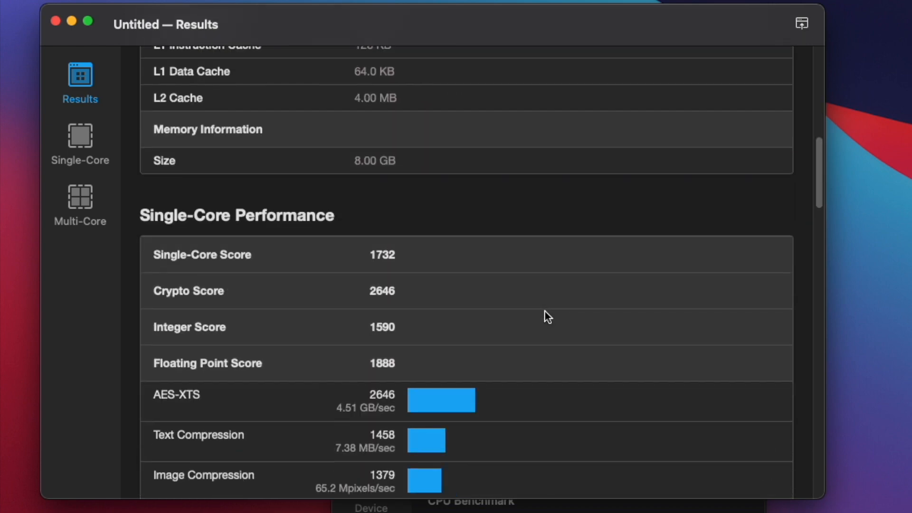
scroll("down", 3)
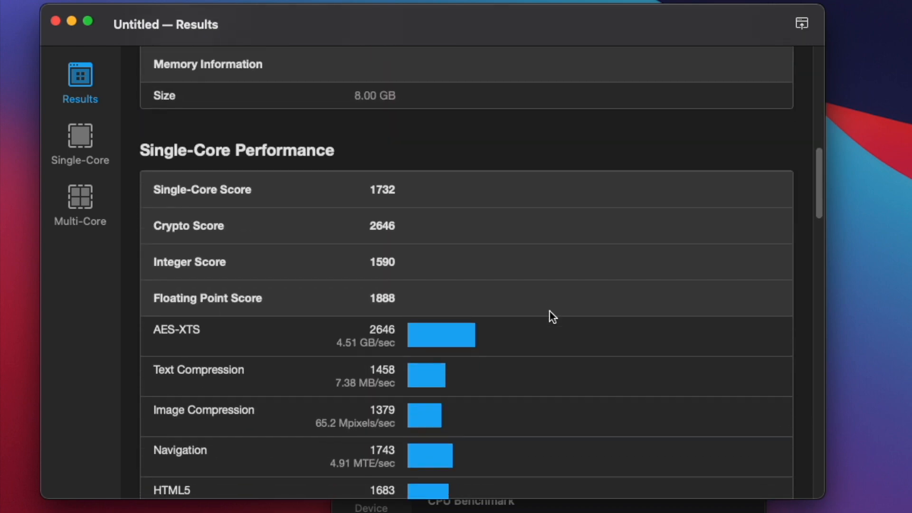
scroll("down", 3)
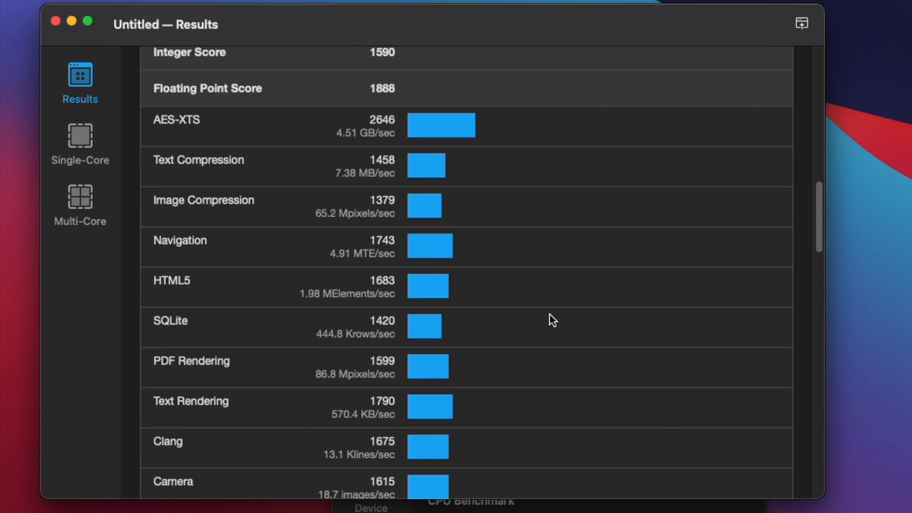
scroll("down", 3)
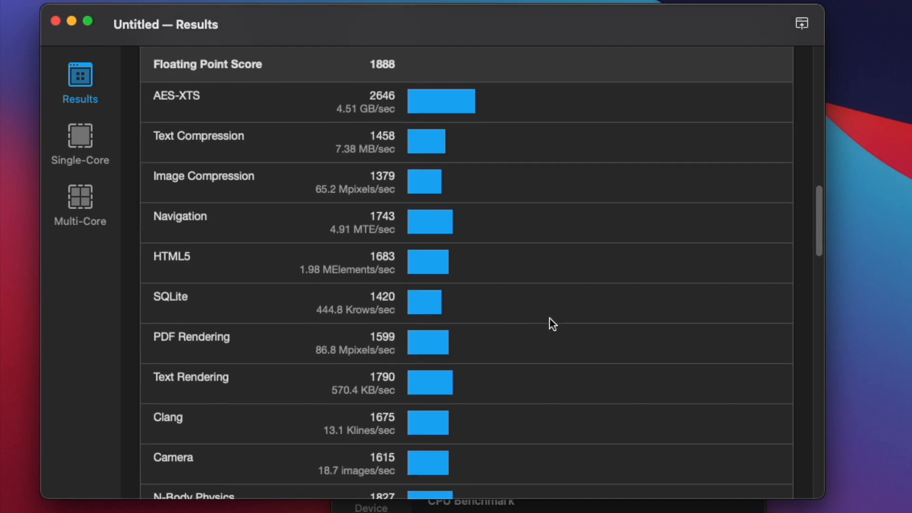
scroll("down", 3)
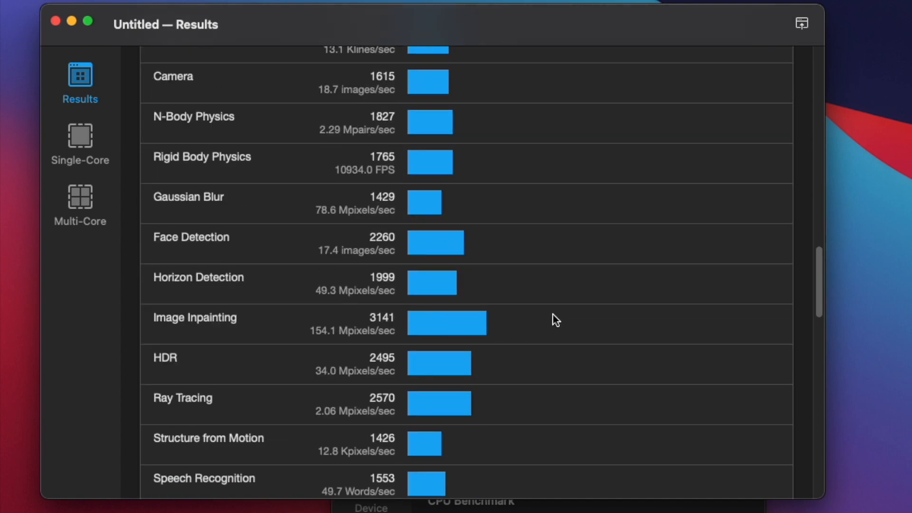
scroll("down", 3)
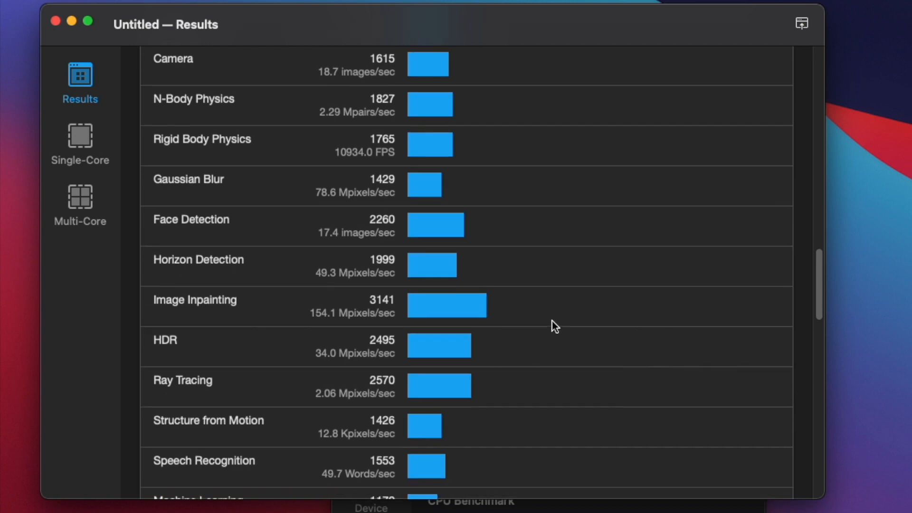
scroll("down", 3)
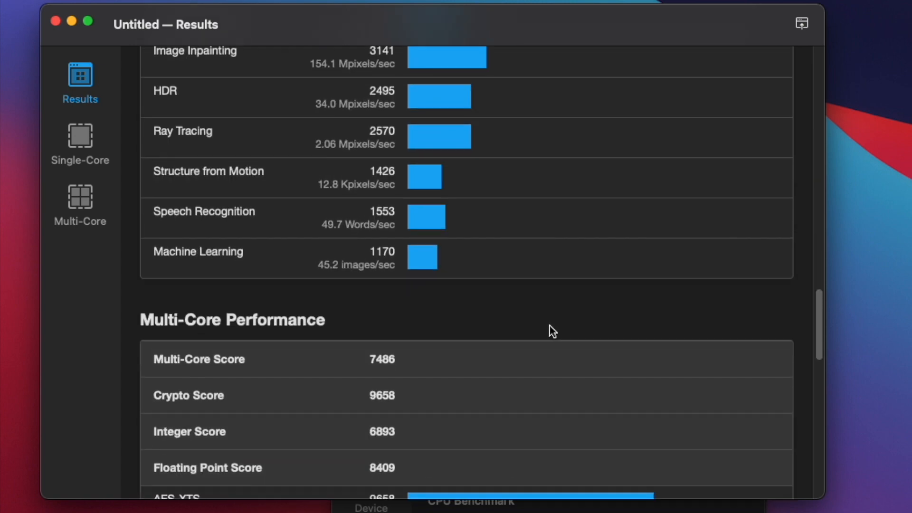
scroll("down", 3)
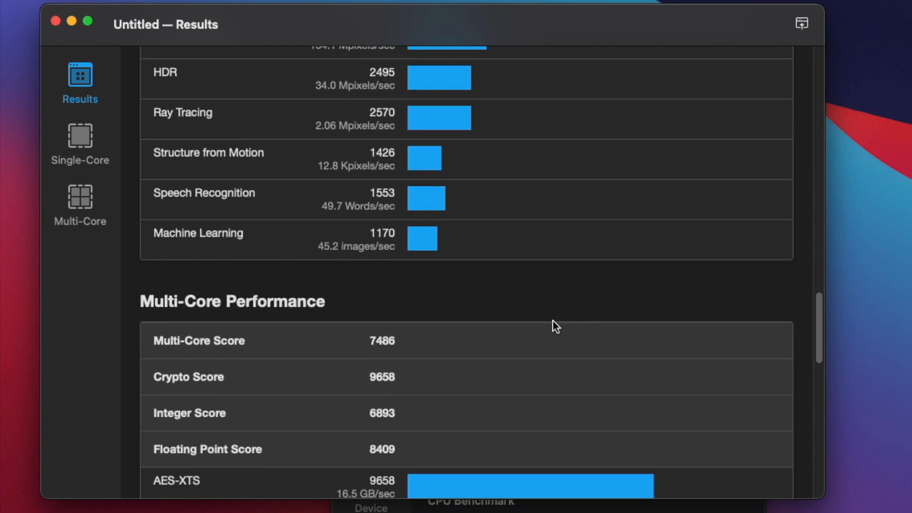
scroll("down", 3)
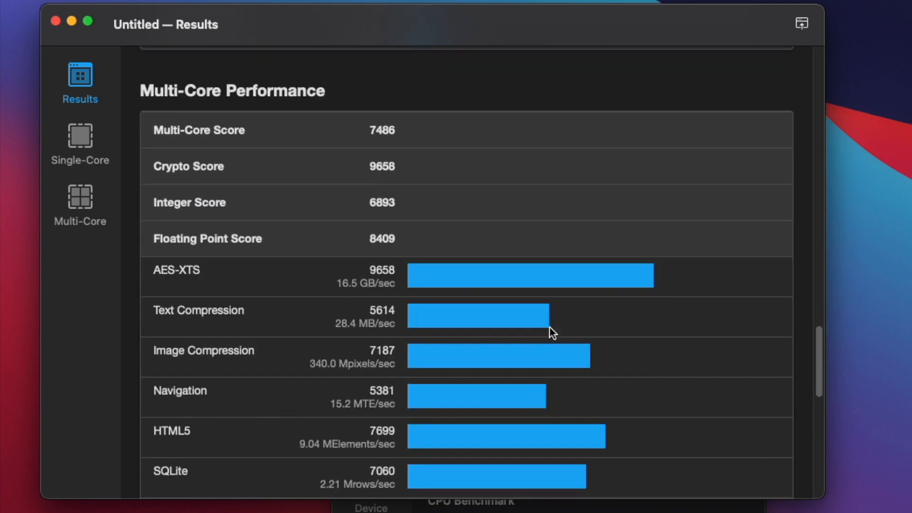
scroll("down", 3)
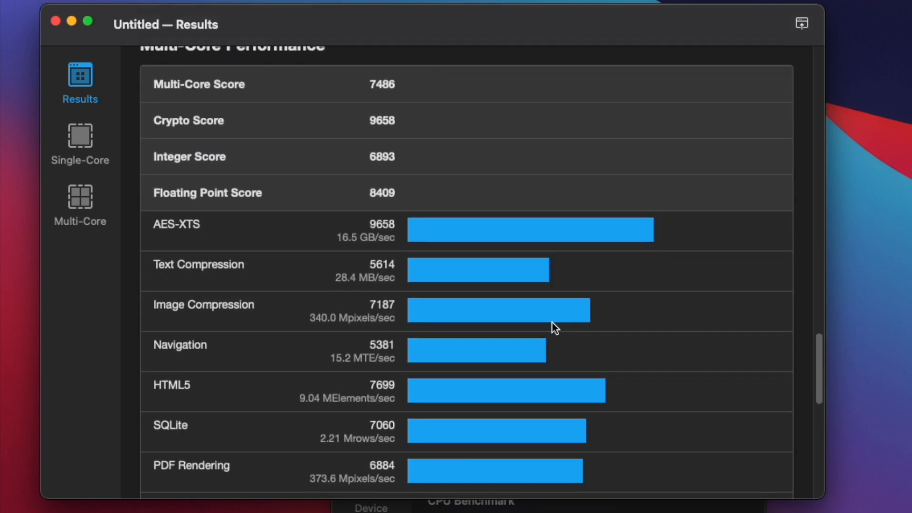
scroll("down", 3)
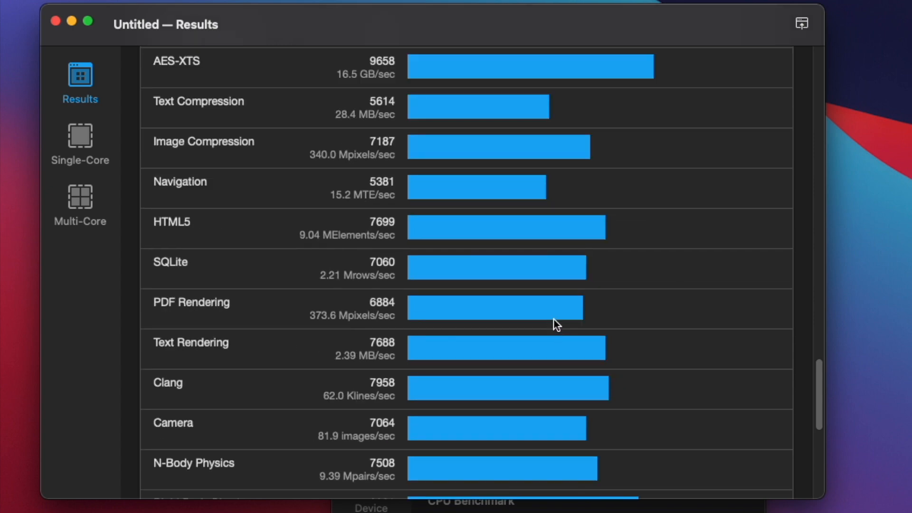
scroll("down", 3)
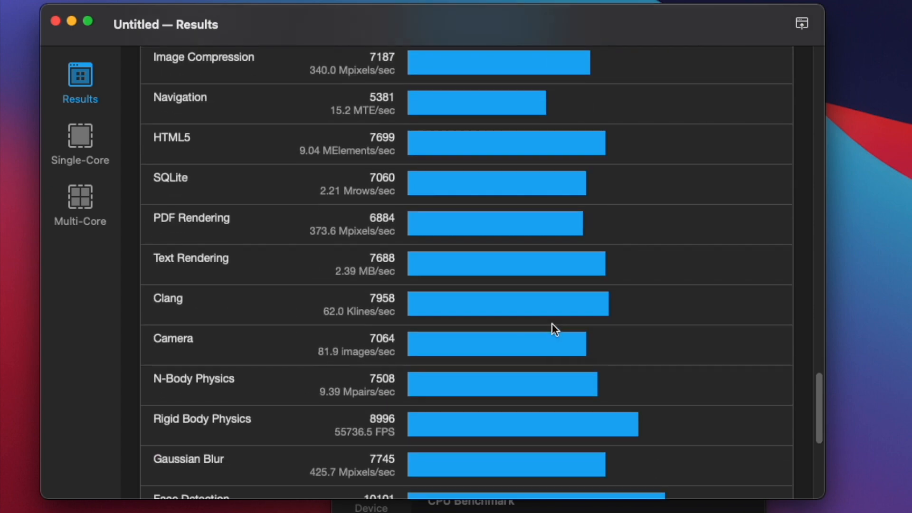
scroll("down", 3)
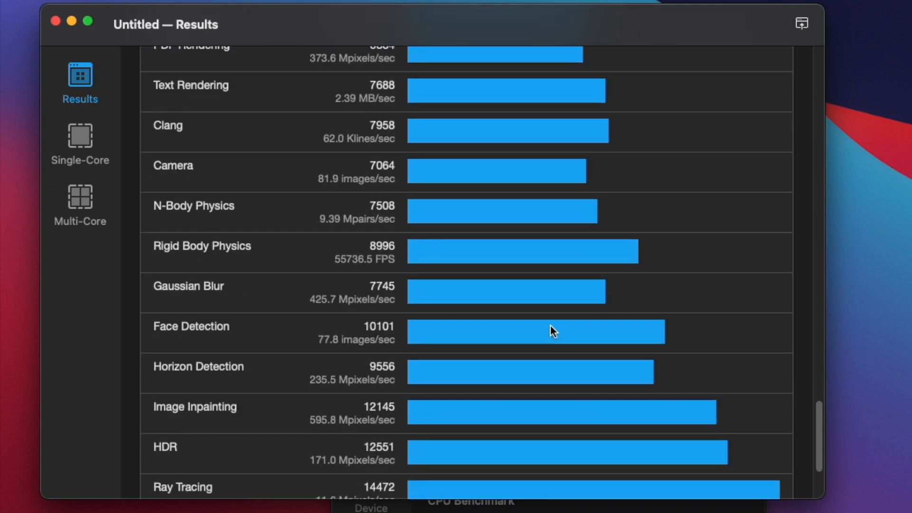
scroll("down", 3)
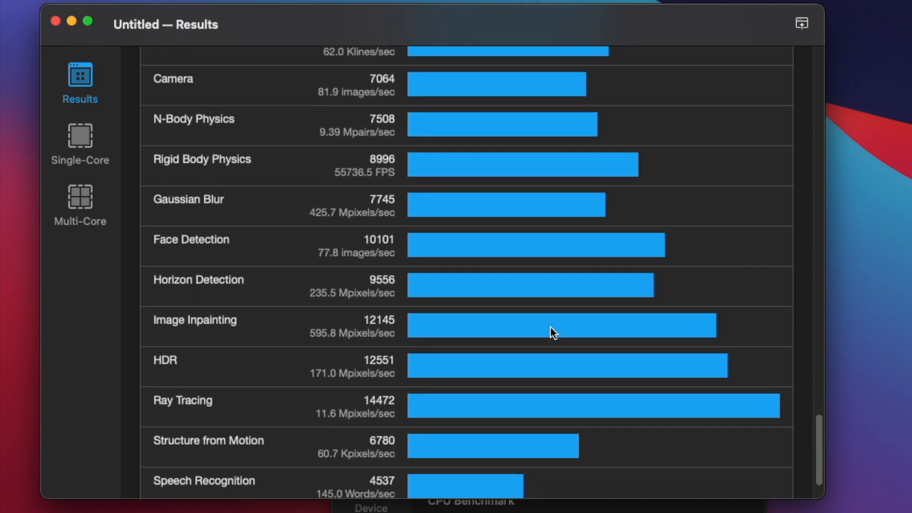
scroll("down", 3)
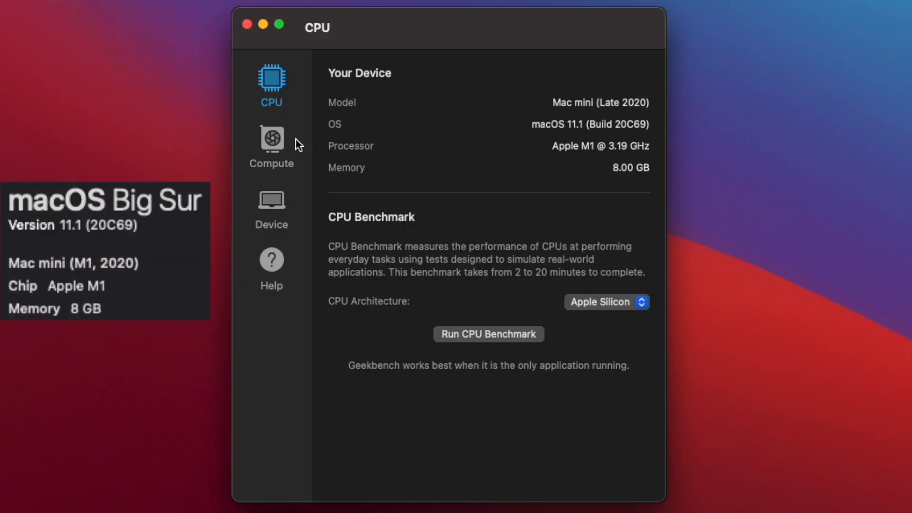
Run the OpenCL compute benchmark on the Apple M1, scoring 19257
left_click(271, 139)
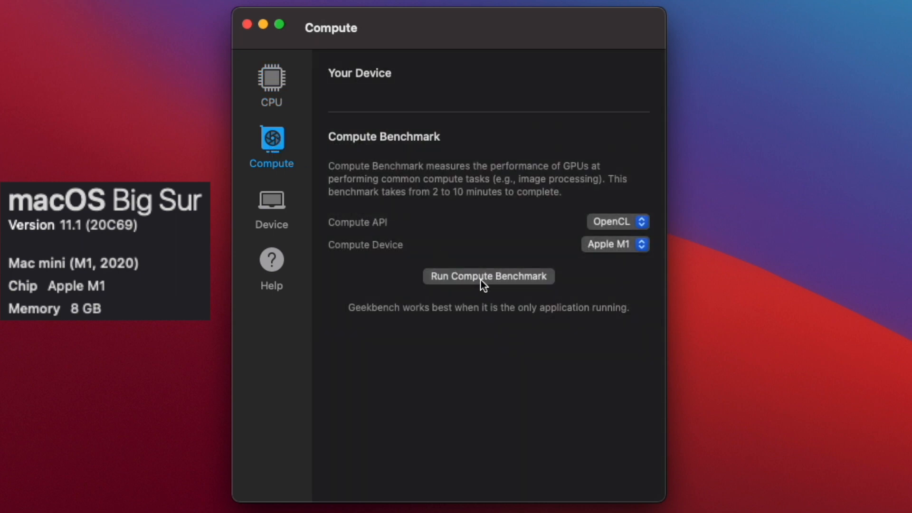
left_click(488, 275)
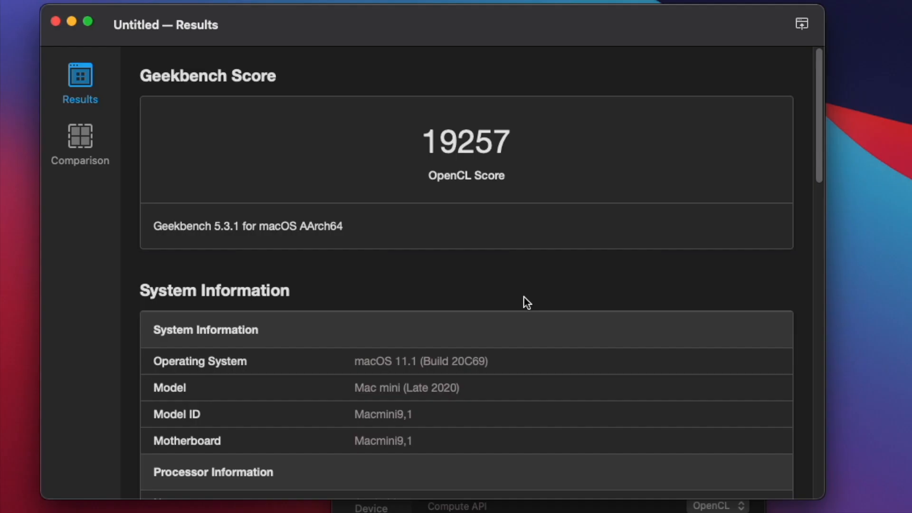
Review the M1 OpenCL per-test scores (Particle Physics 84122) and close the results
scroll("down", 3)
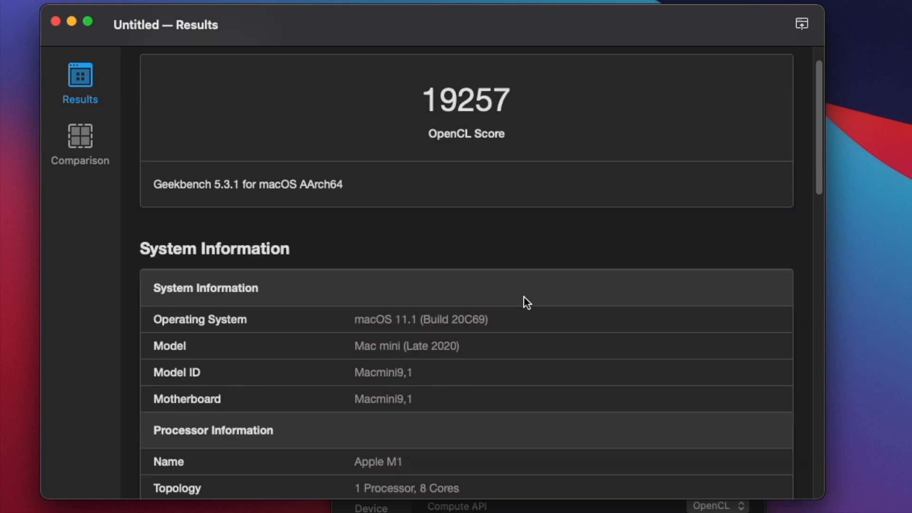
scroll("down", 3)
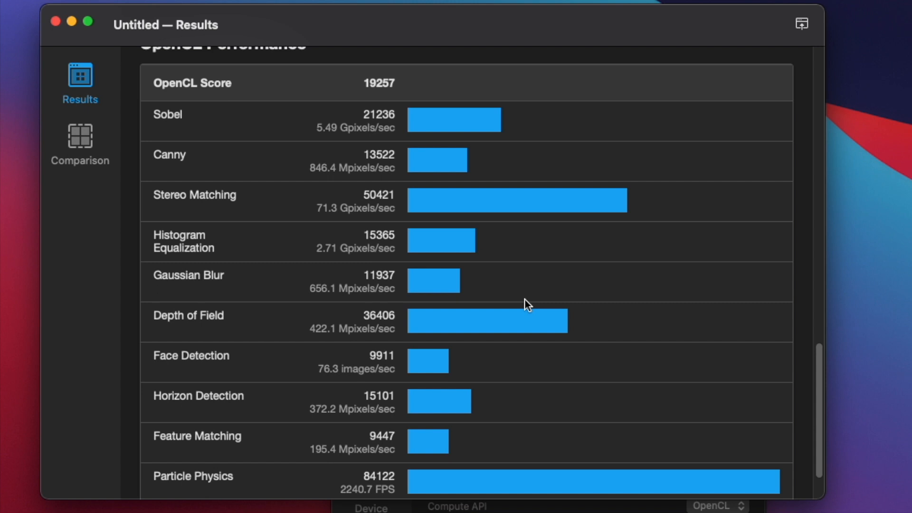
scroll("down", 3)
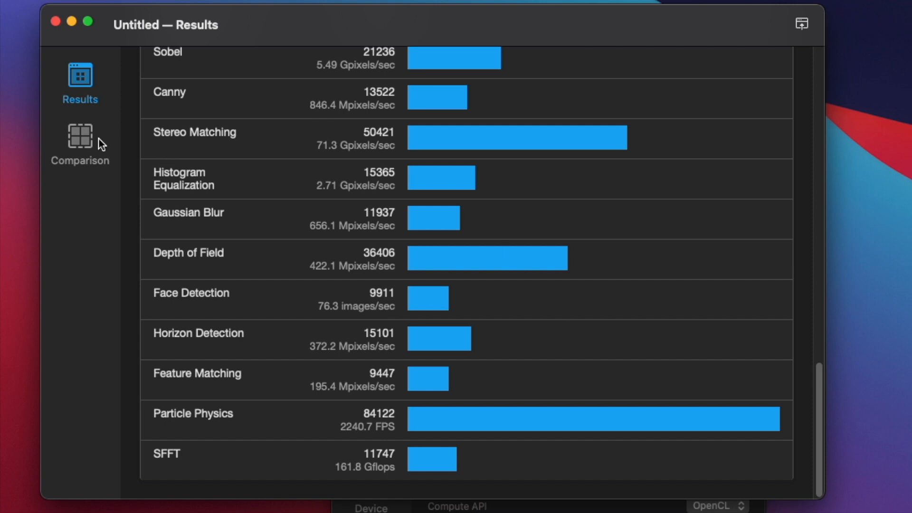
left_click(80, 140)
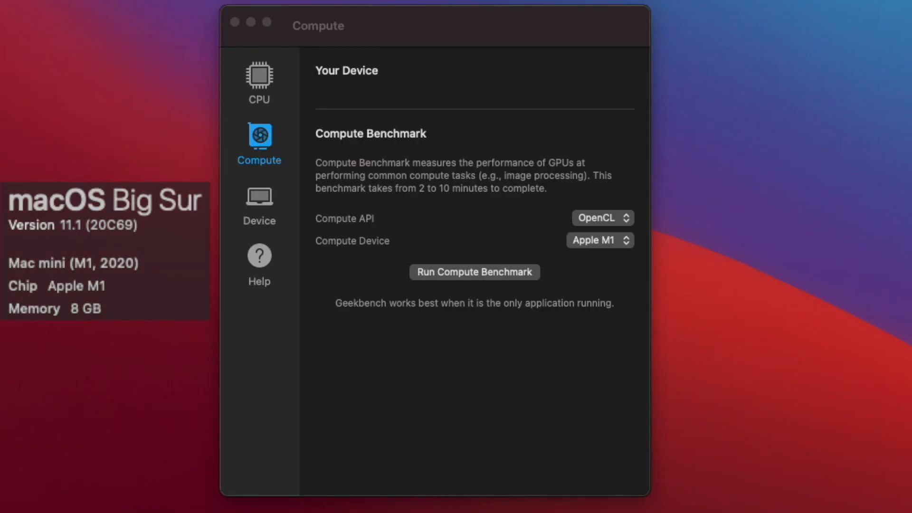
mouse_move(607, 228)
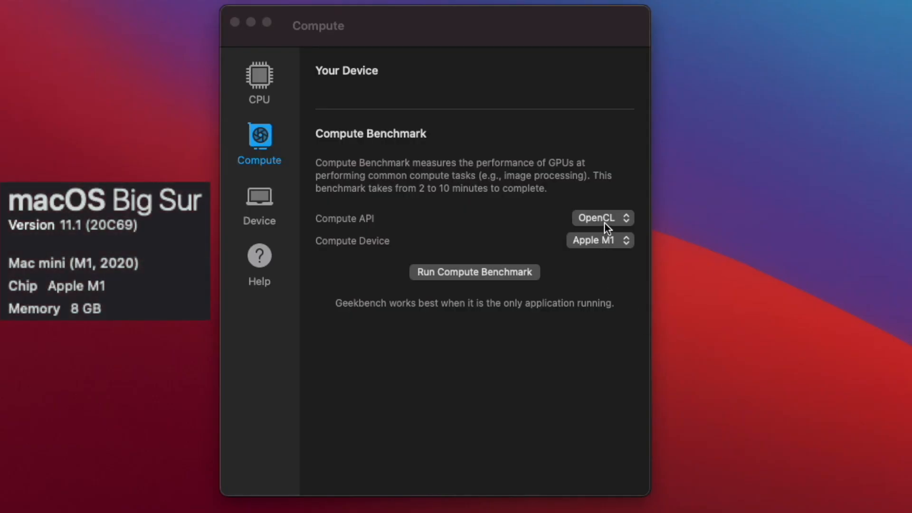
Switch the Compute API to Metal and run the compute benchmark on the M1 Mac mini
left_click(602, 218)
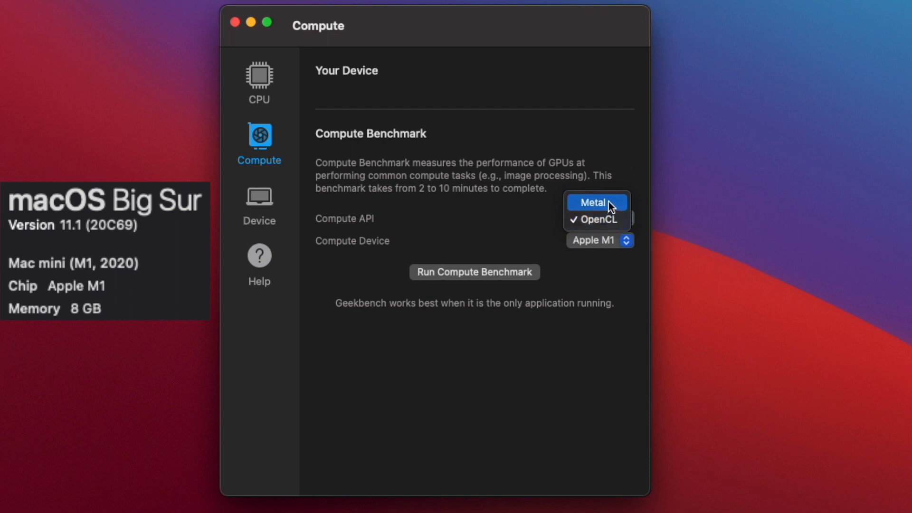
left_click(594, 202)
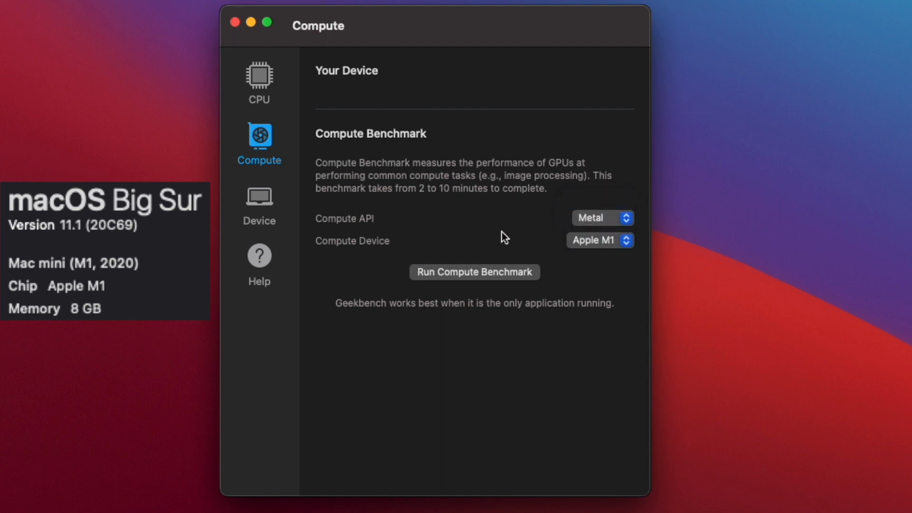
left_click(474, 272)
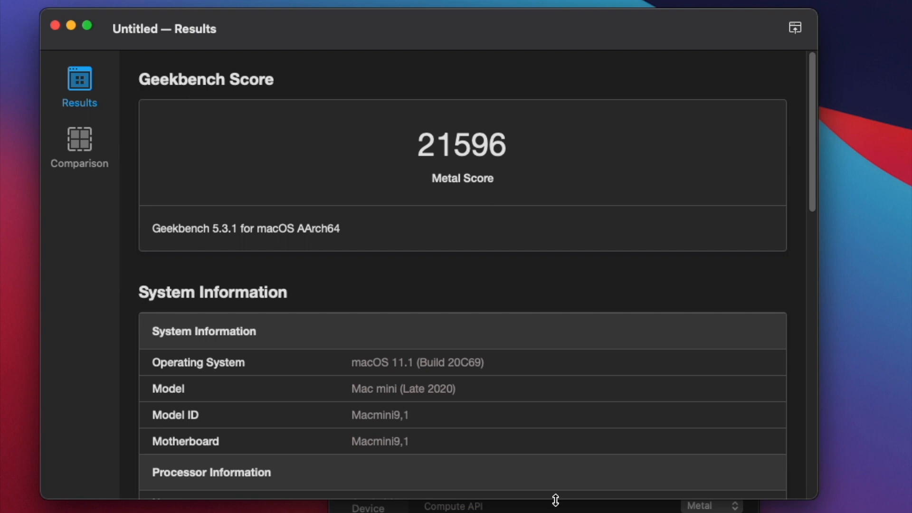
mouse_move(494, 316)
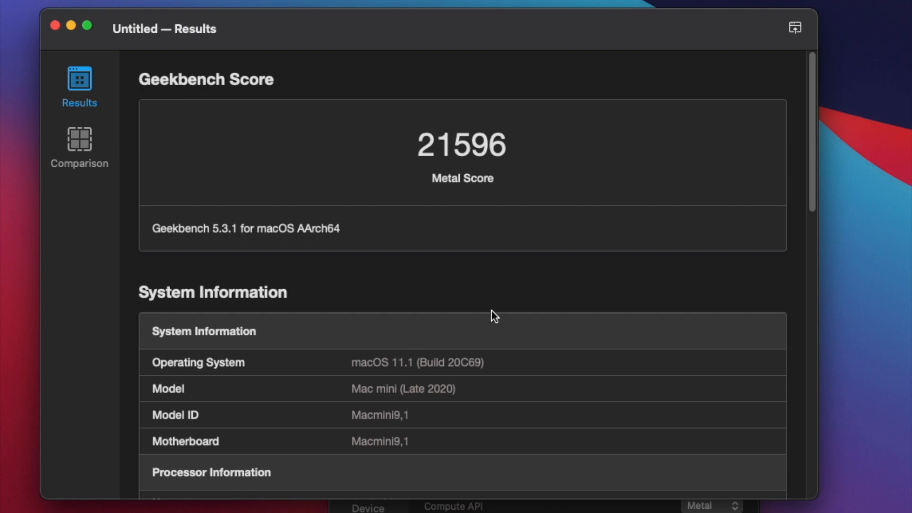
scroll("down", 3)
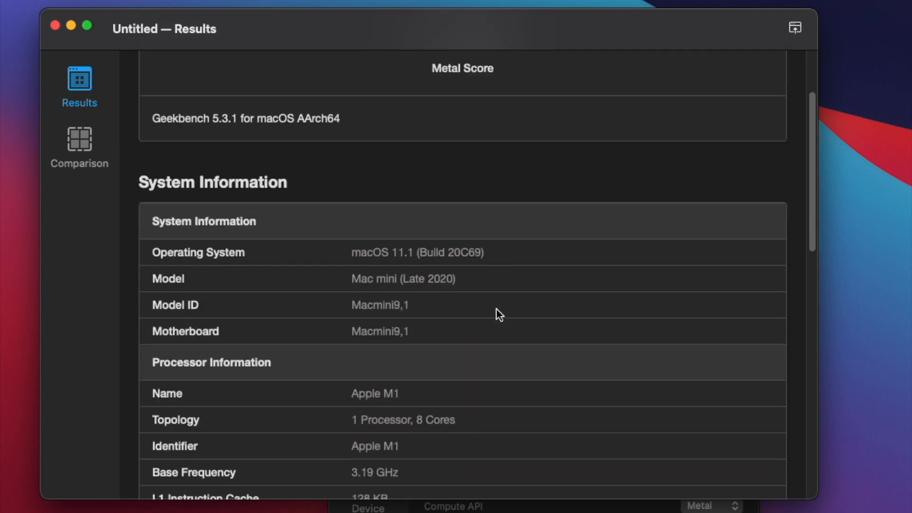
scroll("down", 3)
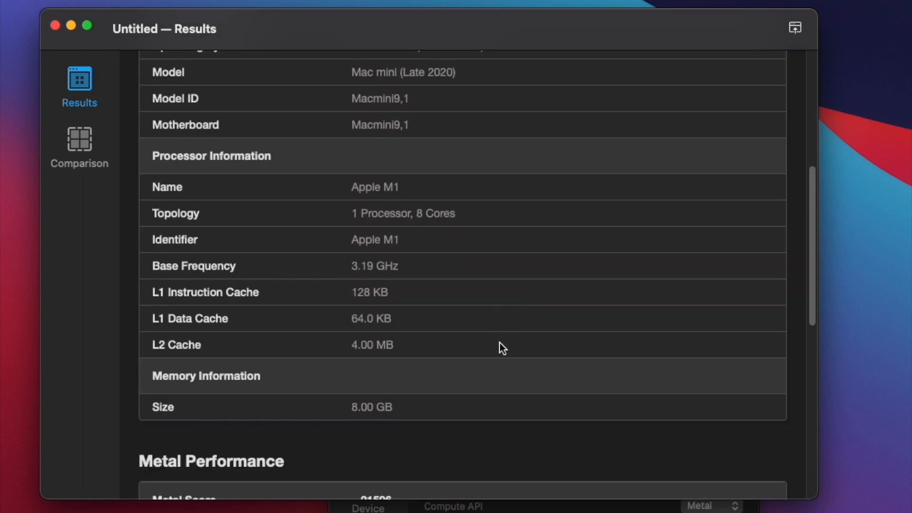
scroll("down", 3)
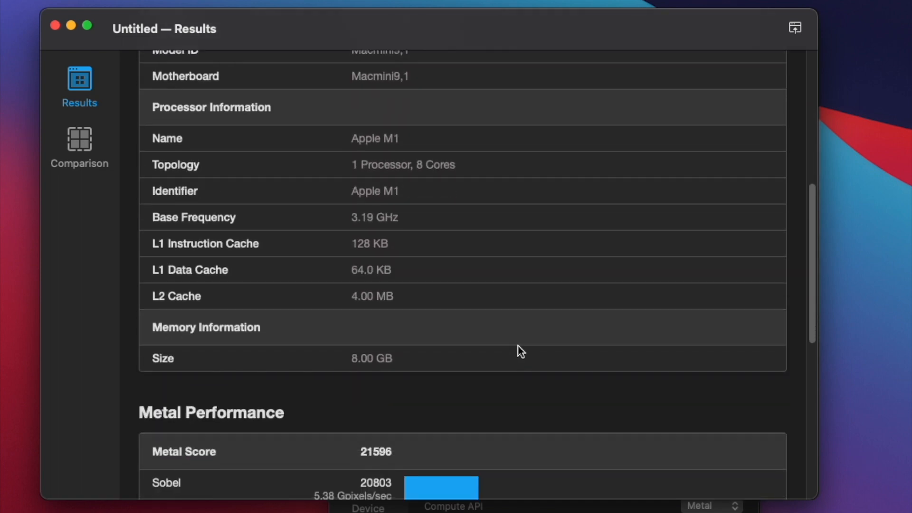
scroll("down", 3)
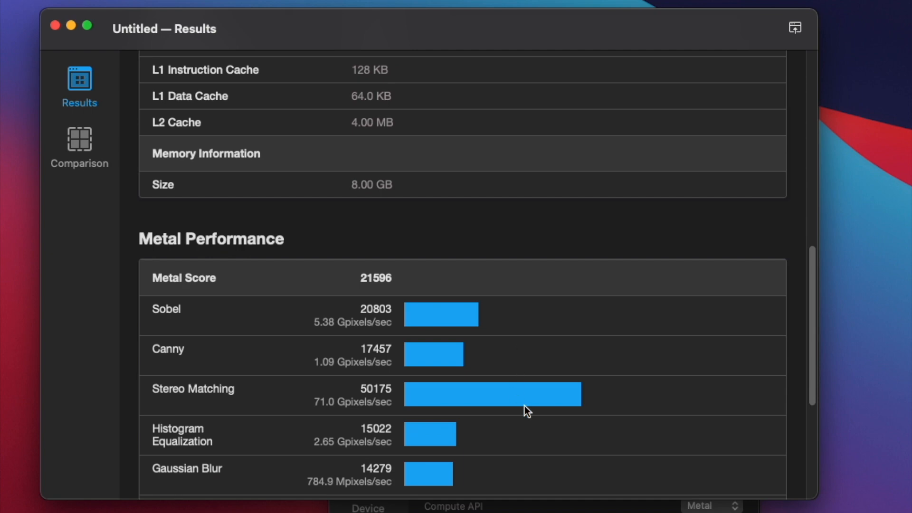
scroll("down", 3)
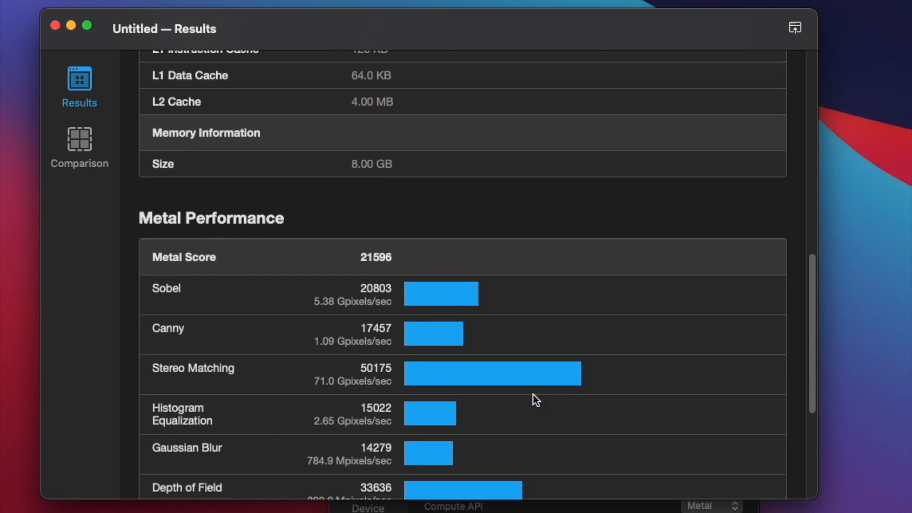
scroll("down", 3)
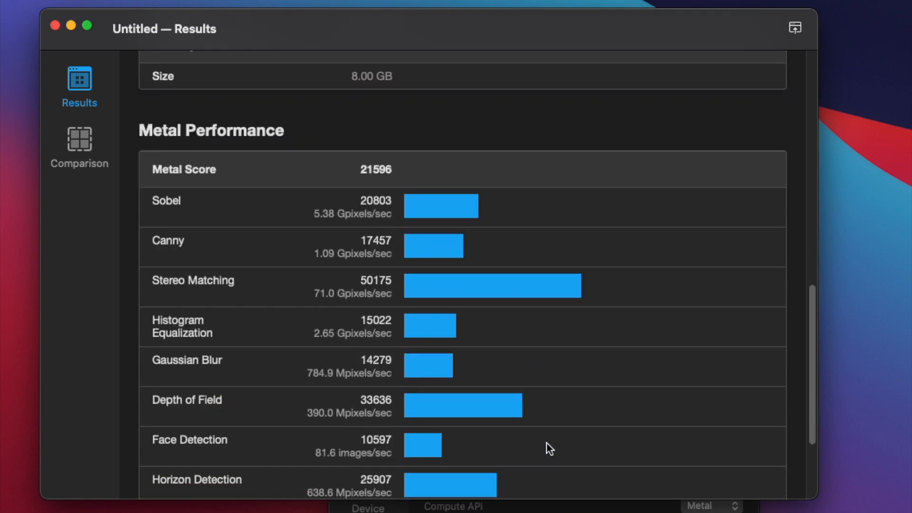
scroll("down", 3)
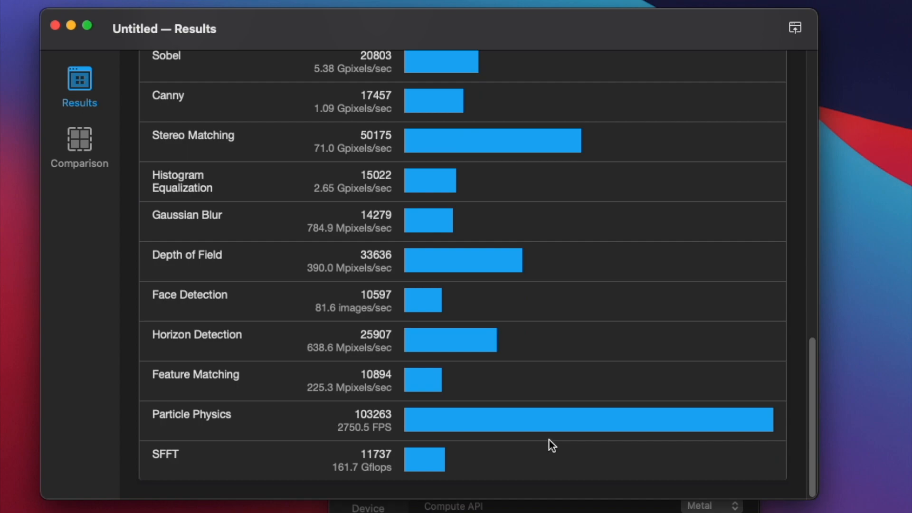